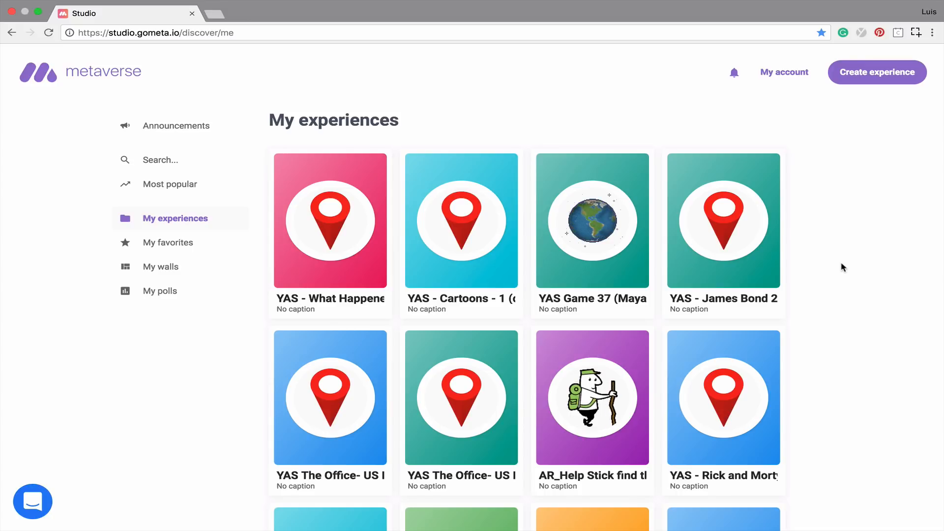
Step: Create a new untitled experience from the My experiences page
click(876, 72)
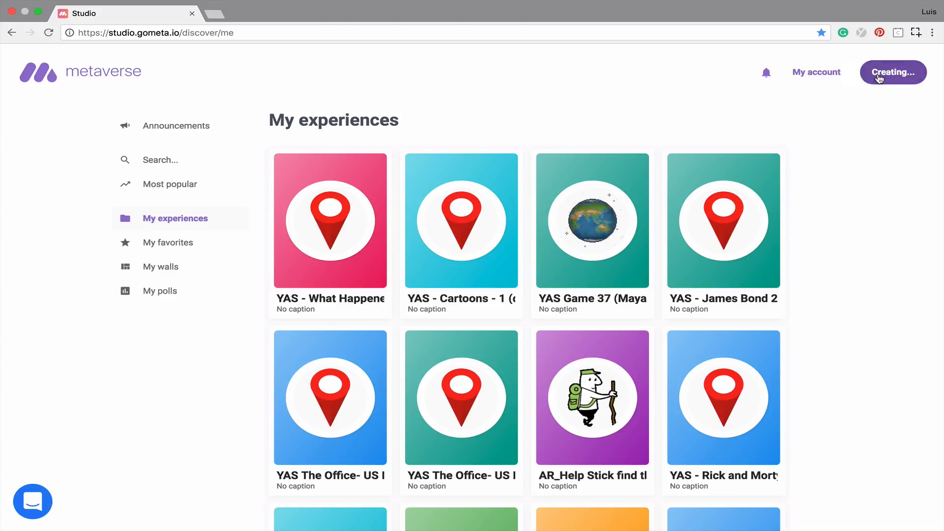
click(892, 72)
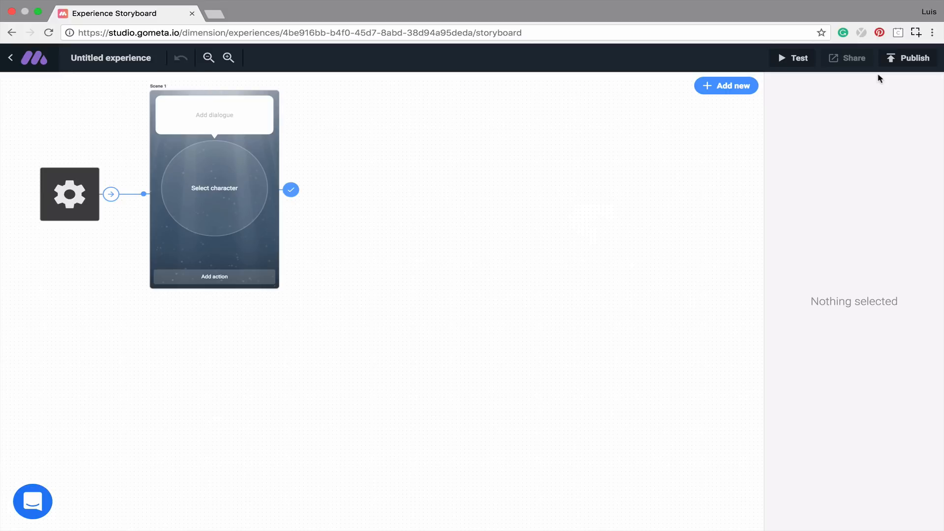
mouse_move(847, 105)
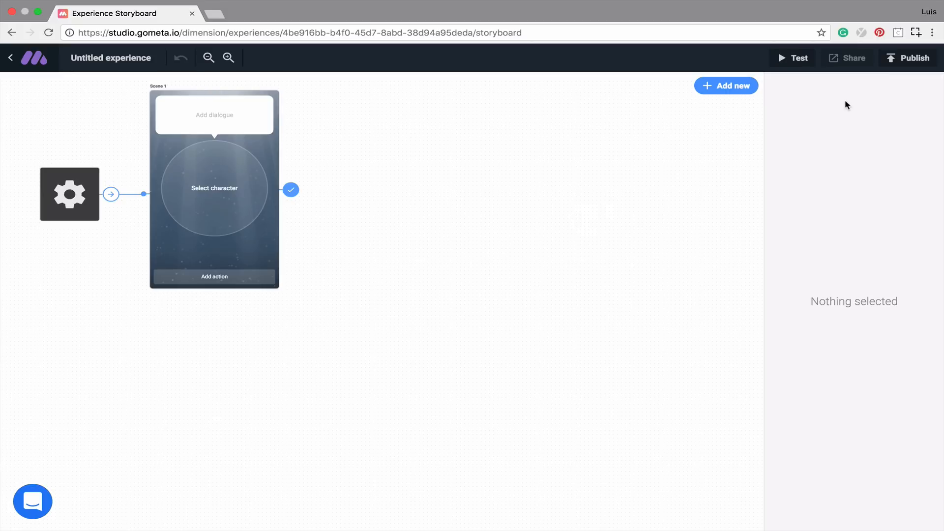
mouse_move(638, 112)
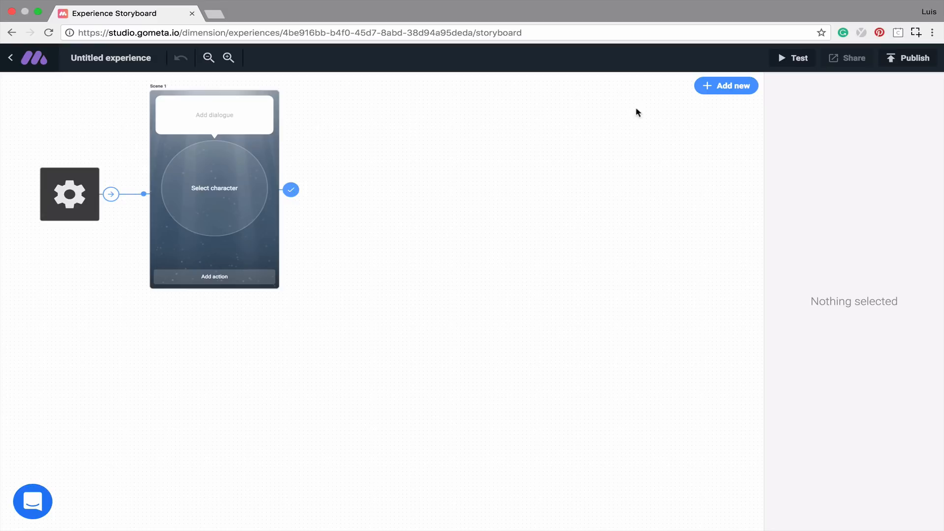
mouse_move(35, 58)
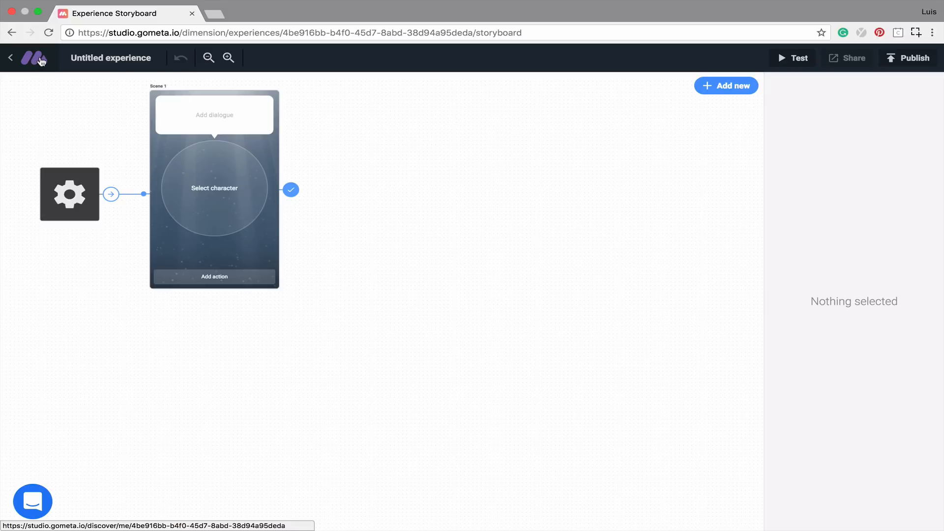
double_click(110, 58)
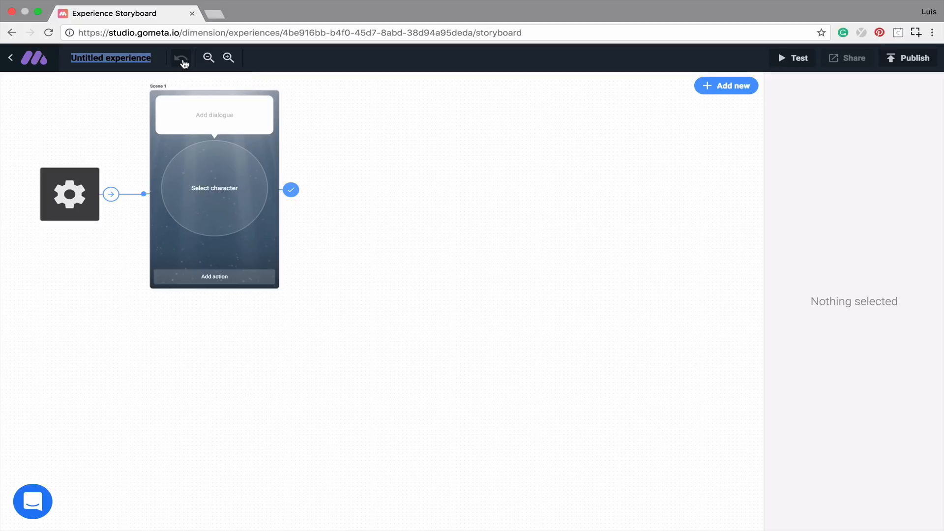
click(227, 58)
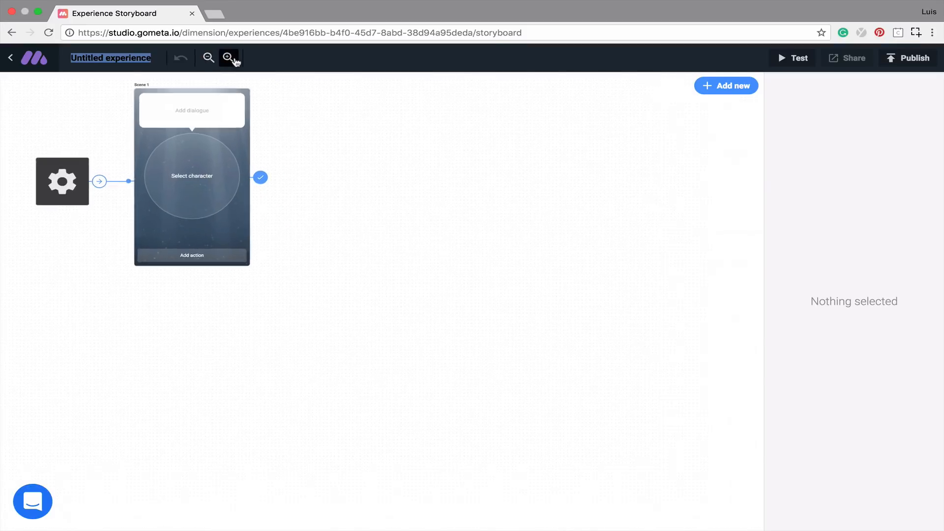
click(227, 58)
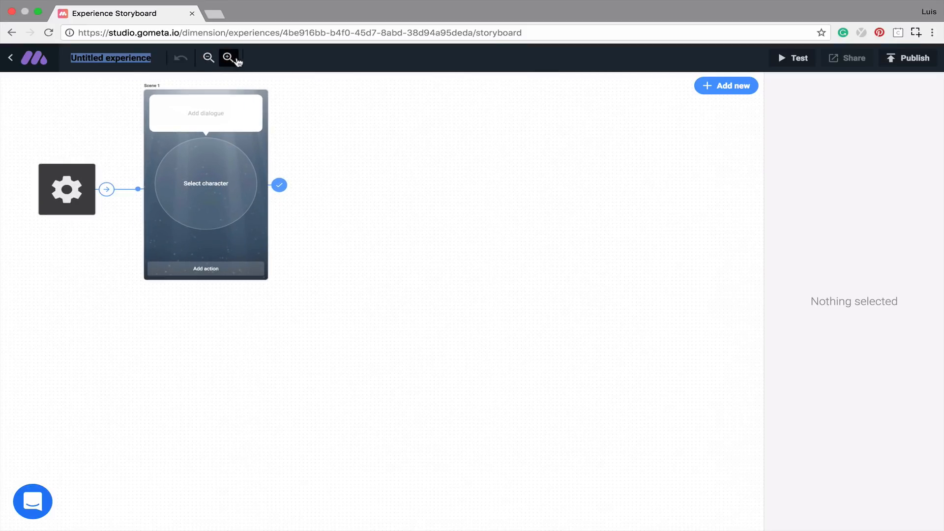
mouse_move(757, 63)
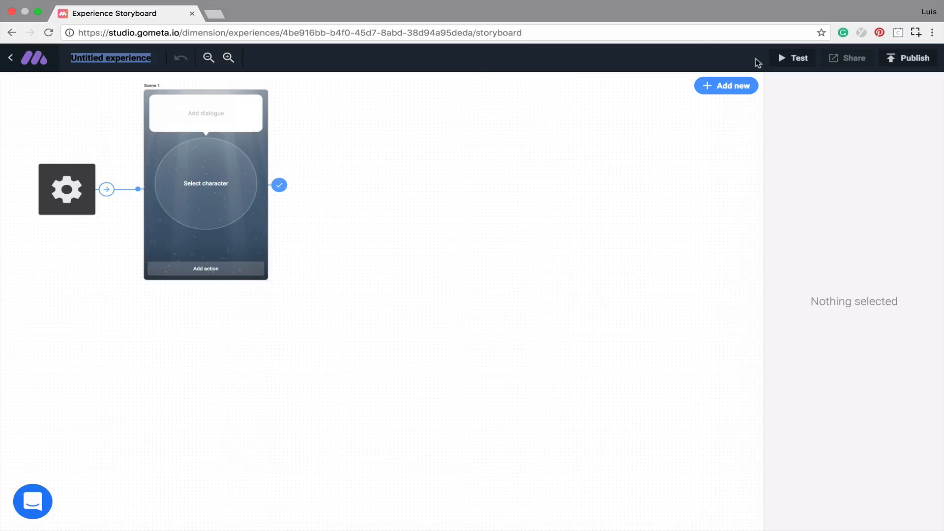
mouse_move(798, 58)
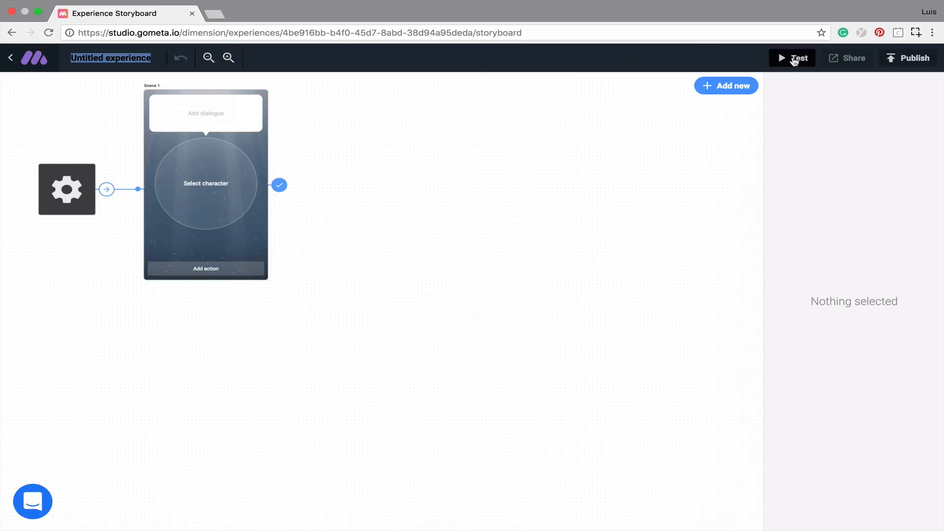
click(796, 58)
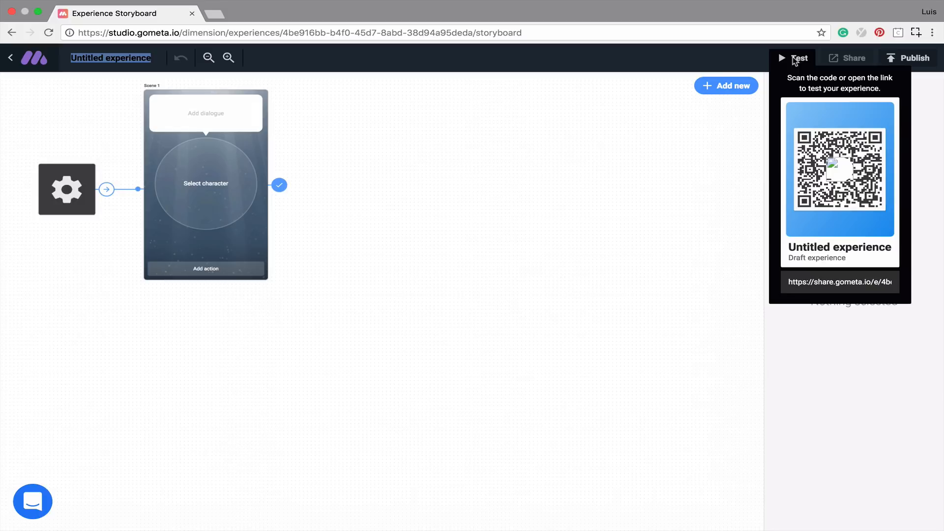
mouse_move(834, 63)
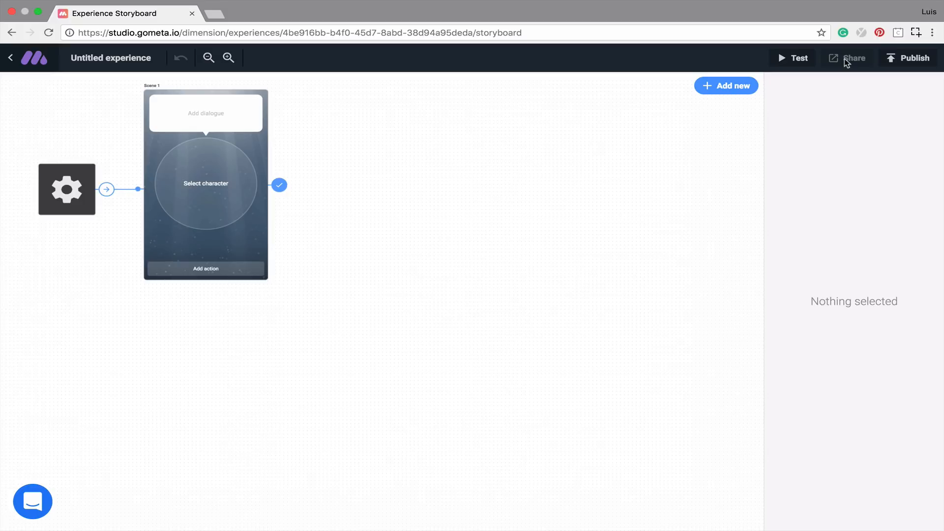
mouse_move(912, 58)
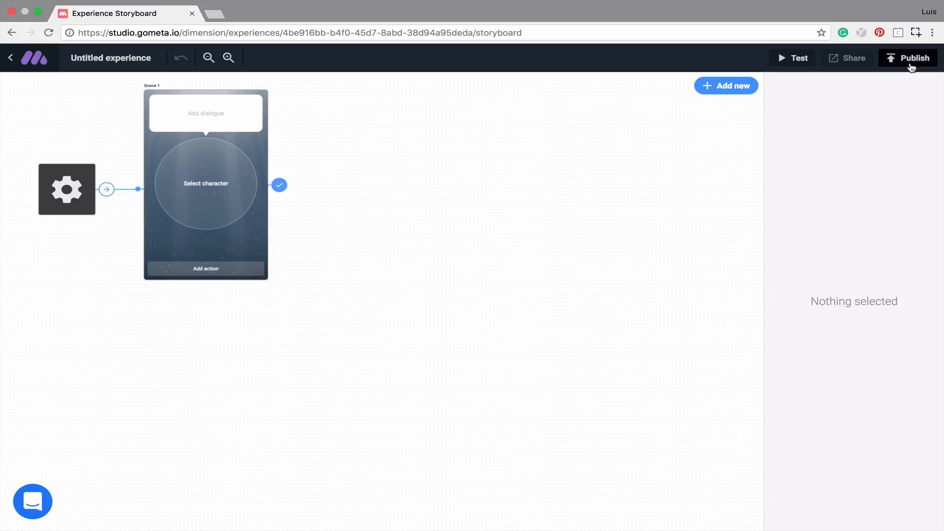
mouse_move(378, 196)
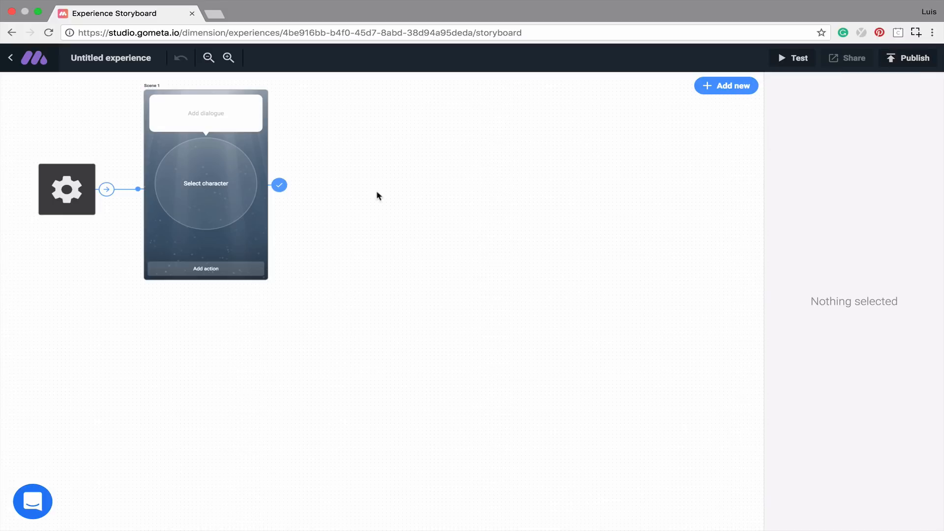
mouse_move(74, 202)
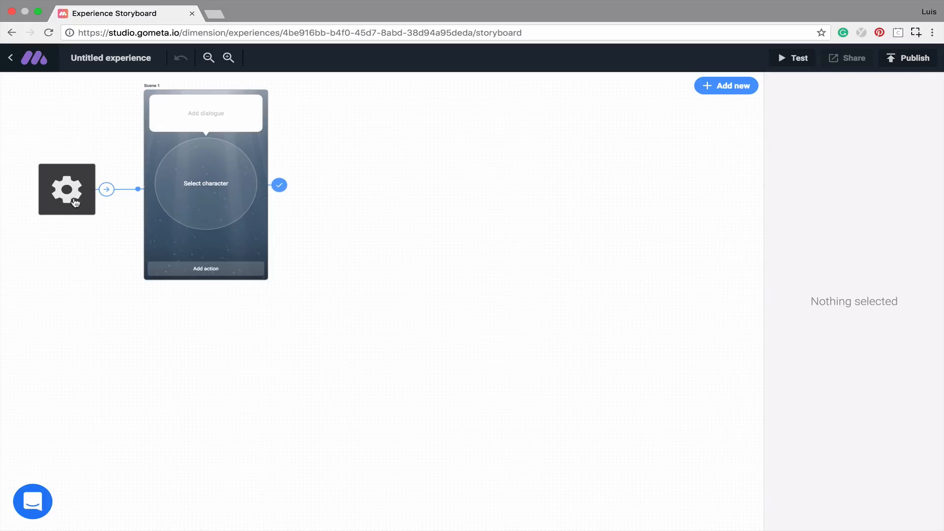
Step: View the starting settings showing the initial scene transitions to Scene 1
click(65, 189)
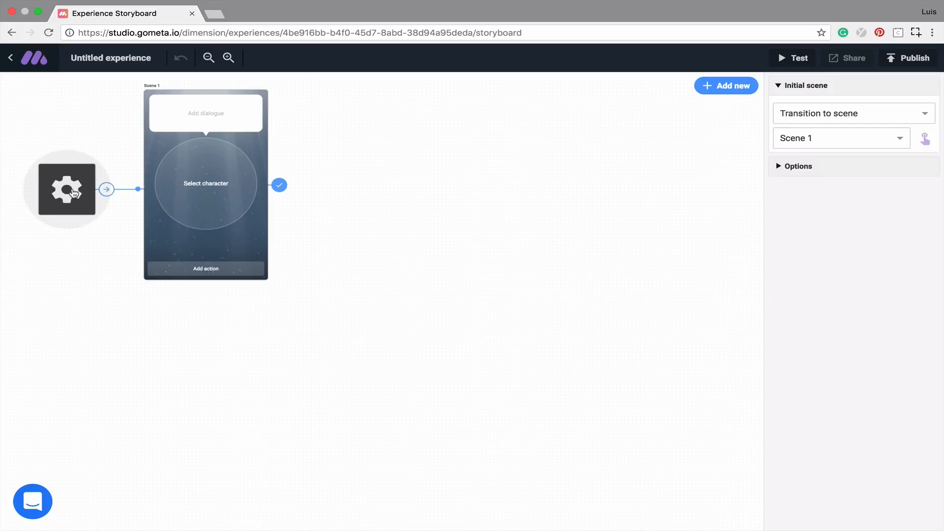
mouse_move(253, 252)
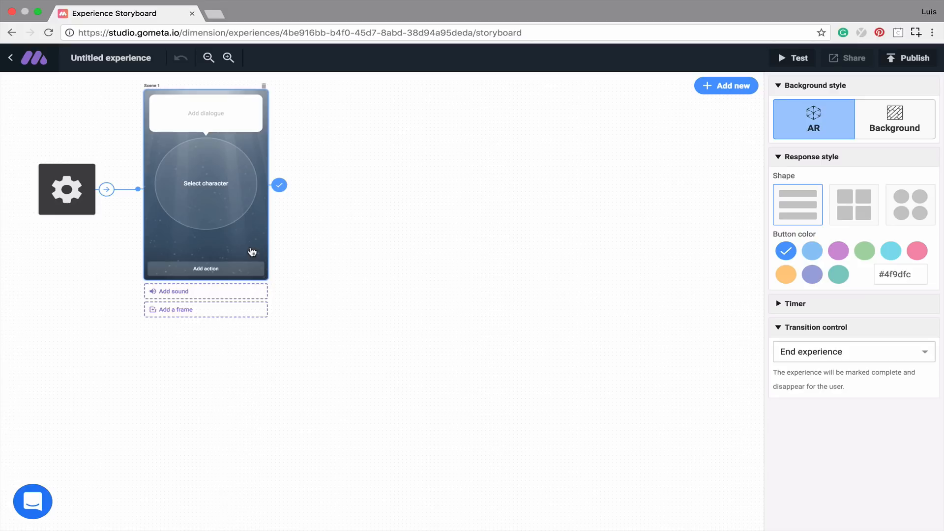
mouse_move(227, 115)
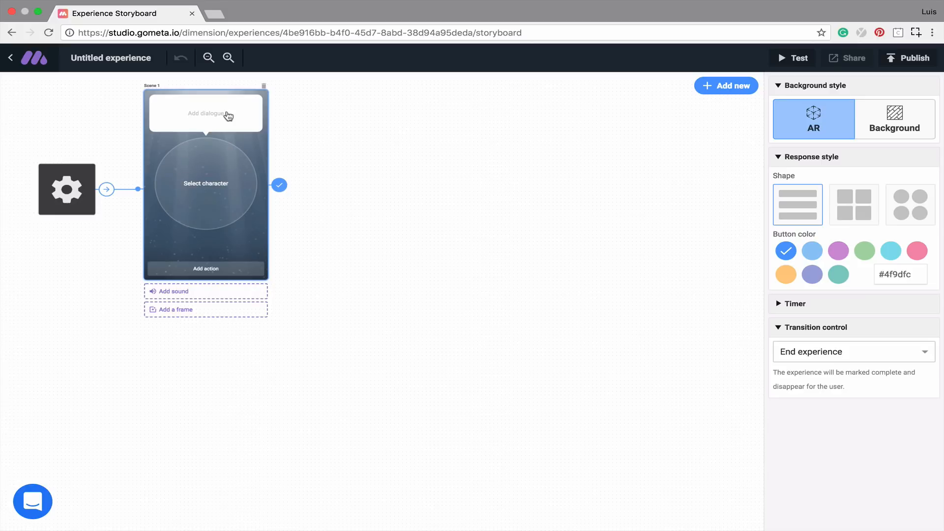
mouse_move(205, 196)
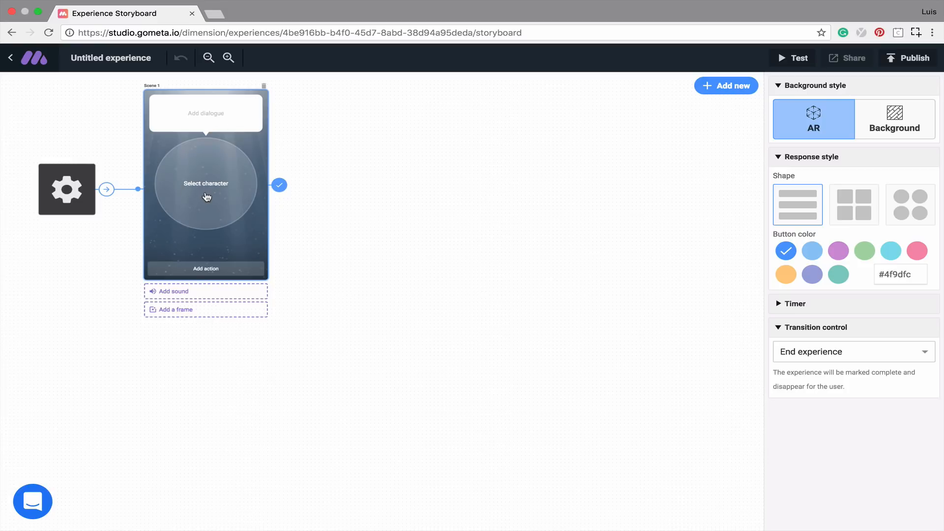
mouse_move(239, 271)
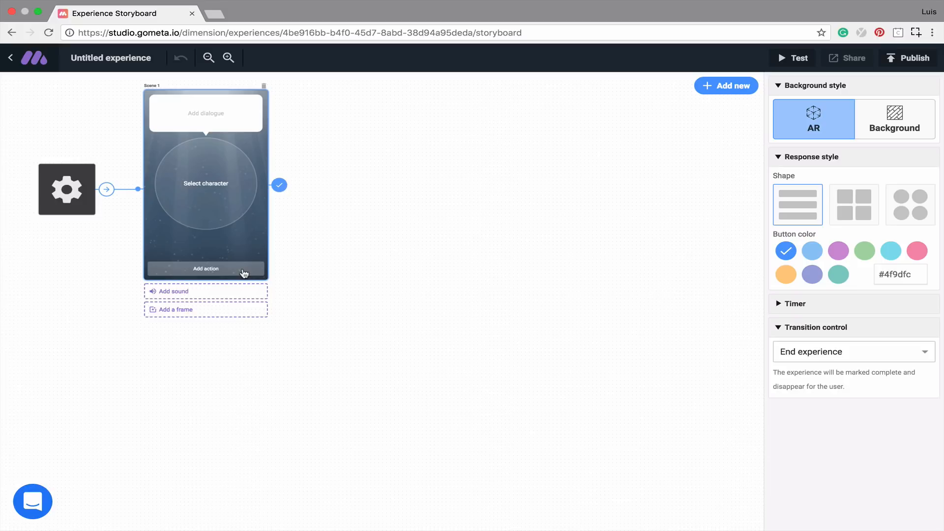
mouse_move(207, 193)
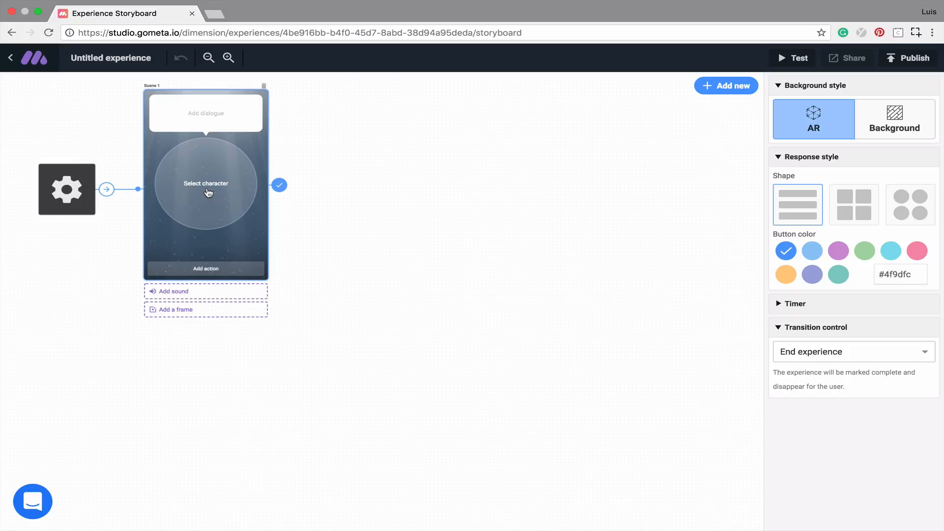
Step: Browse the character library sources and settle on the Gfycat Stickers collection
click(205, 184)
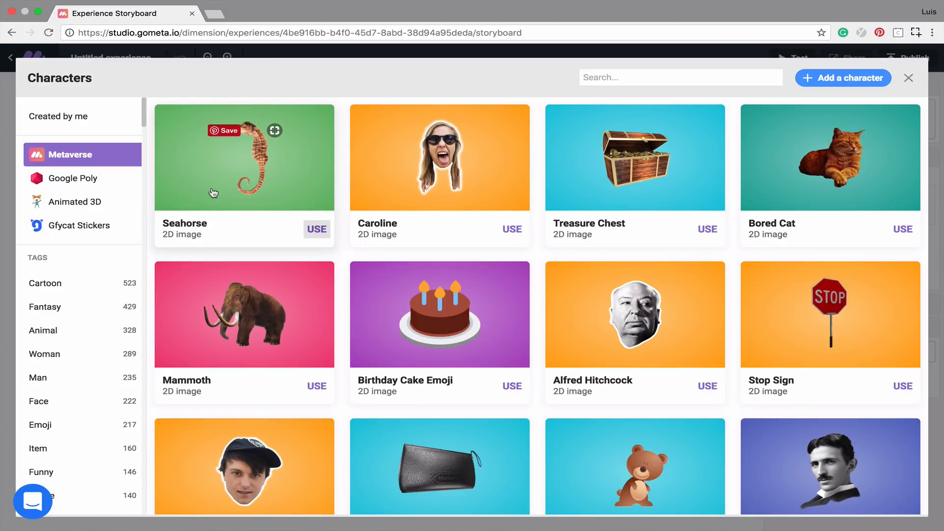
mouse_move(343, 256)
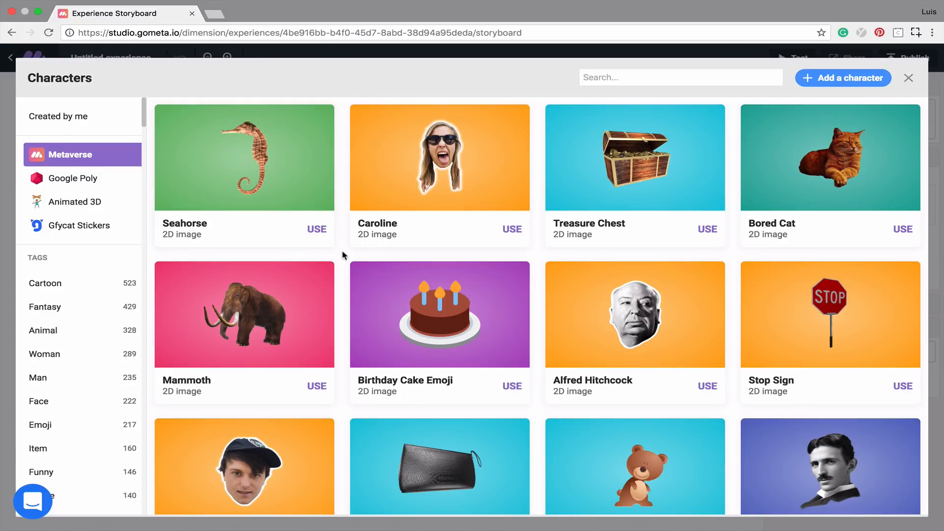
scroll(down, 3)
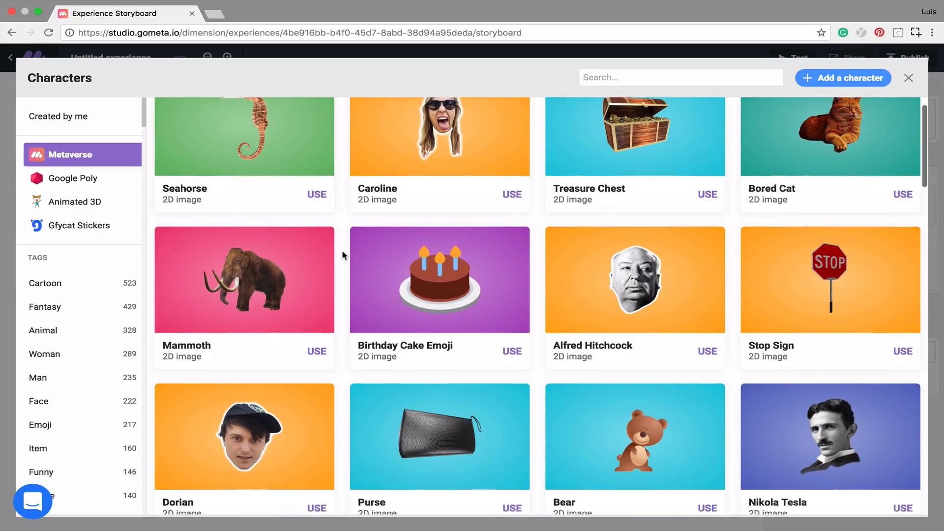
scroll(down, 3)
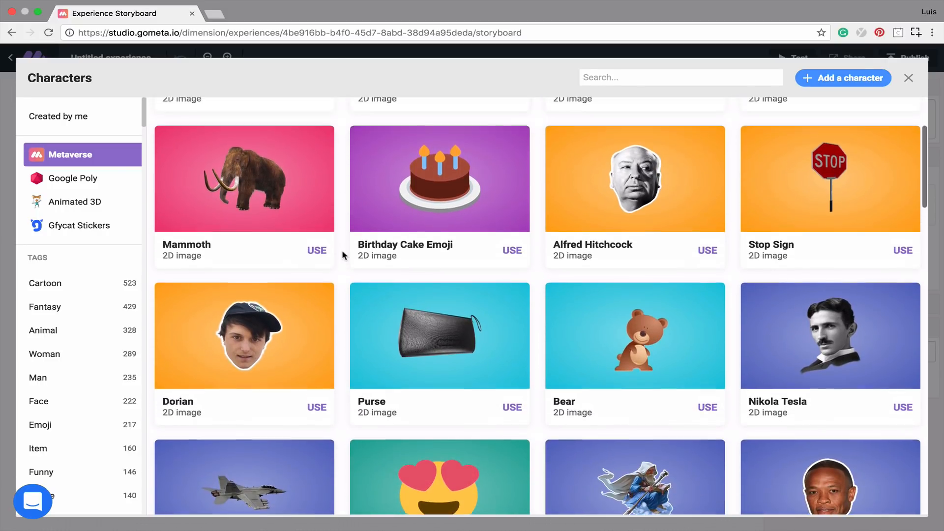
scroll(up, 3)
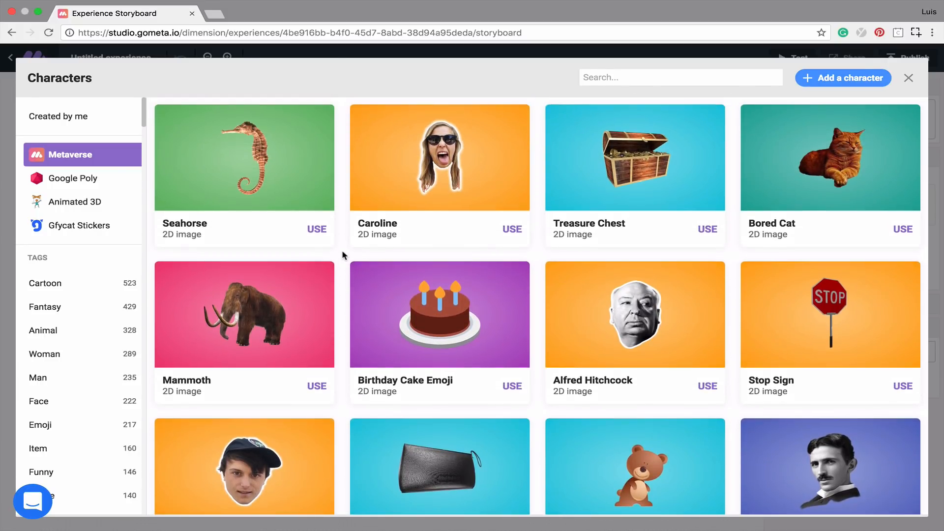
click(58, 116)
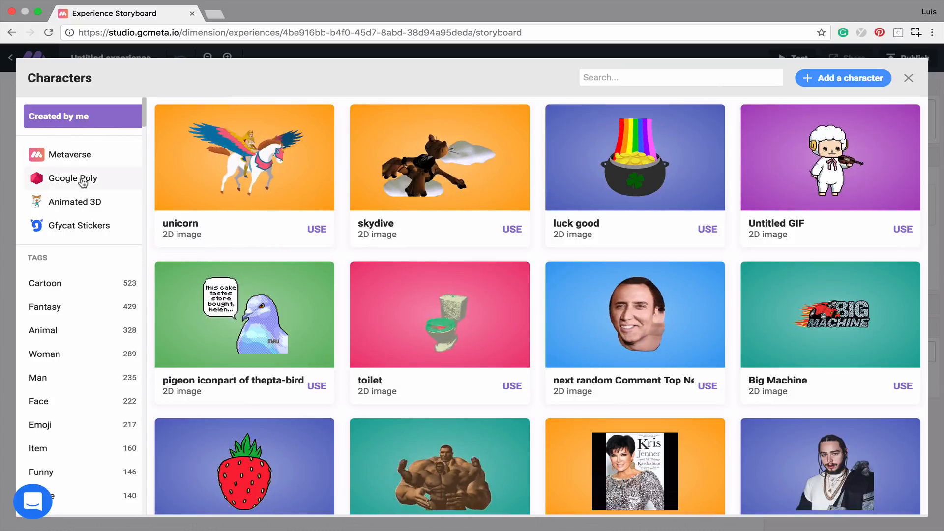
click(72, 177)
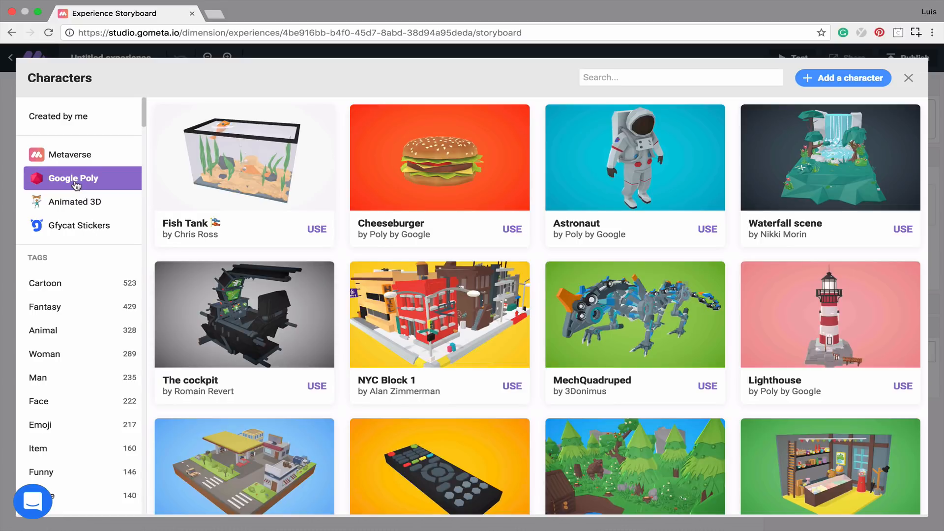
mouse_move(76, 202)
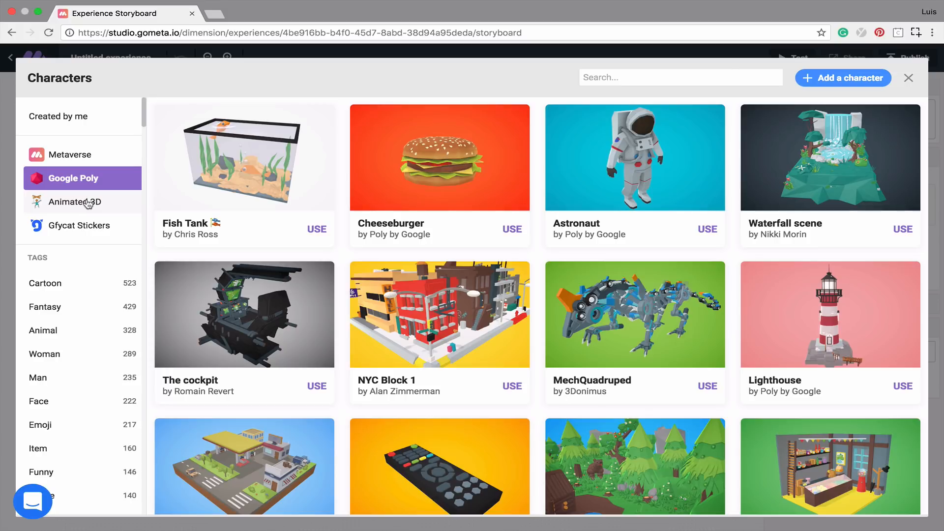
click(74, 202)
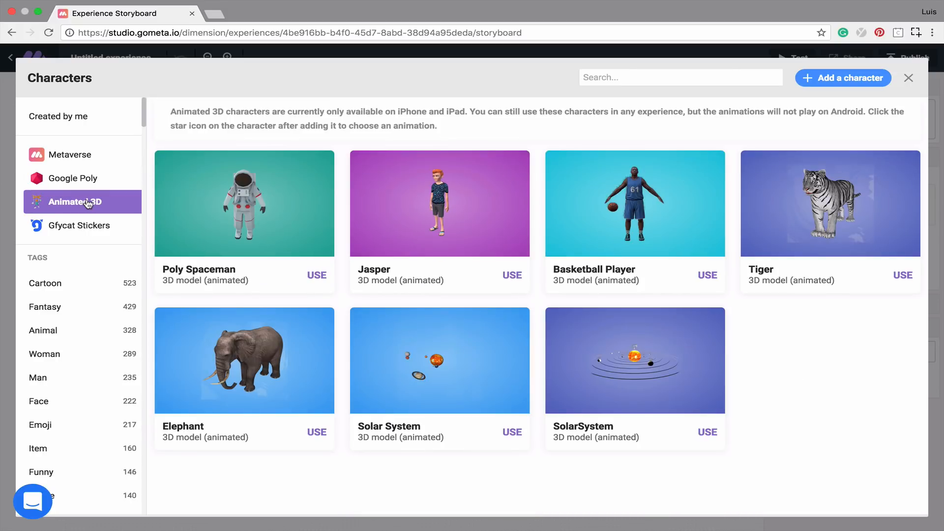
mouse_move(79, 225)
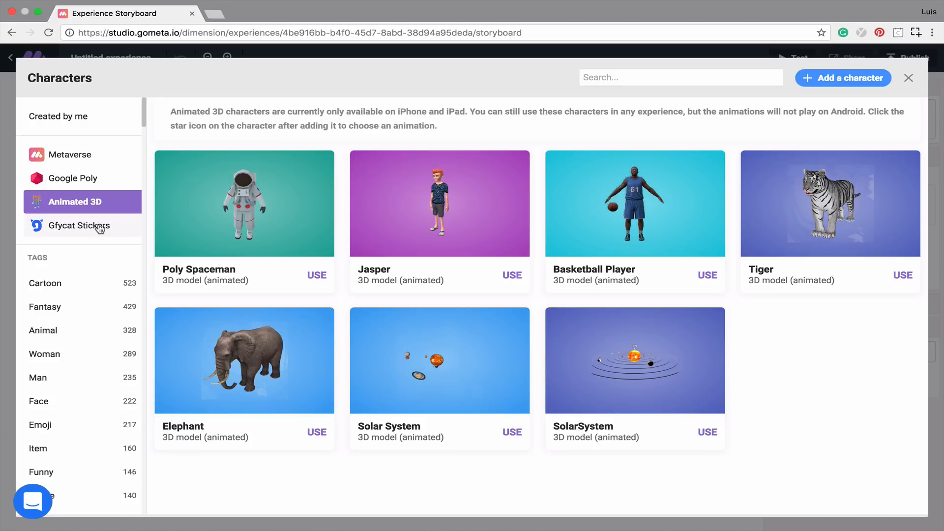
click(79, 225)
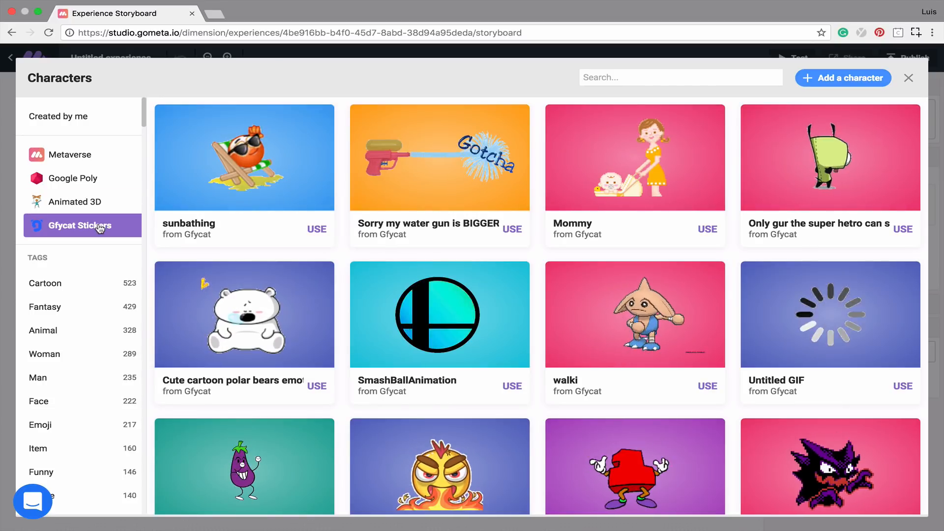
mouse_move(79, 315)
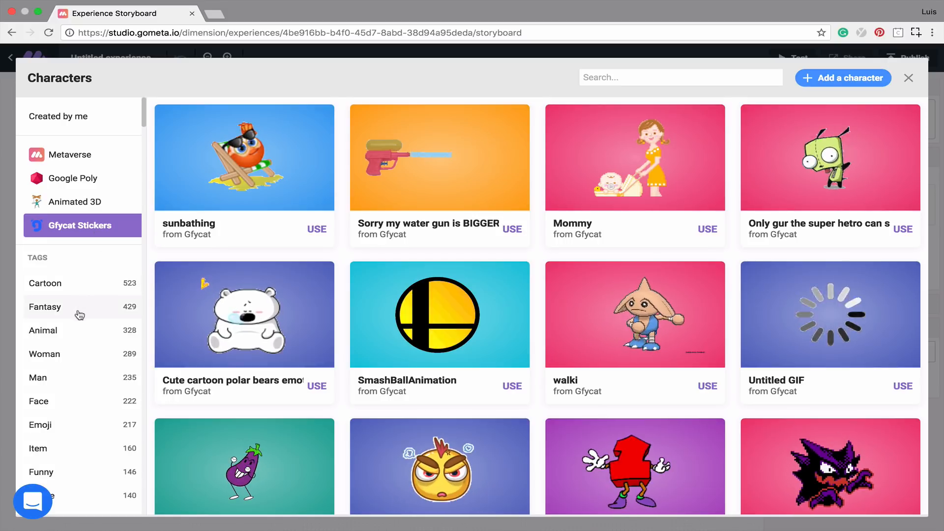
Step: Filter to the Cartoon tag and use the Hatched Egg character in Scene 1
scroll(down, 3)
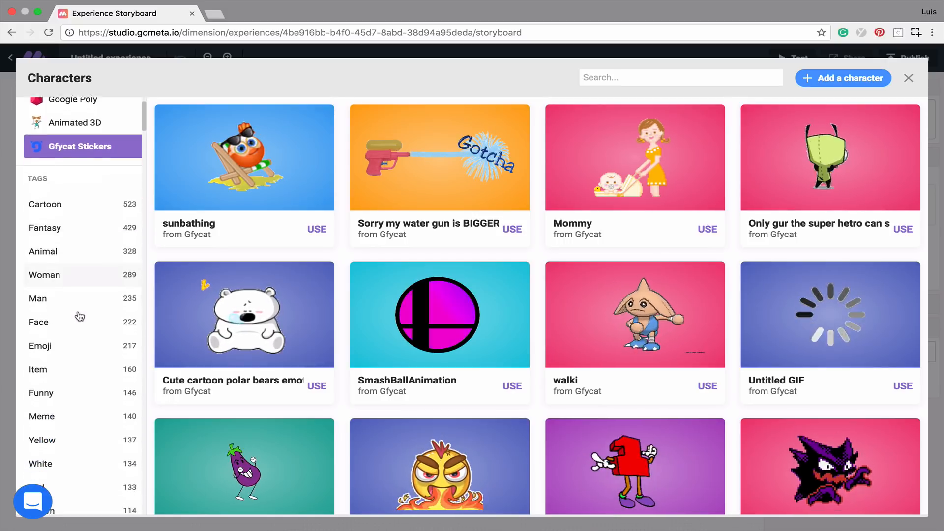
scroll(up, 3)
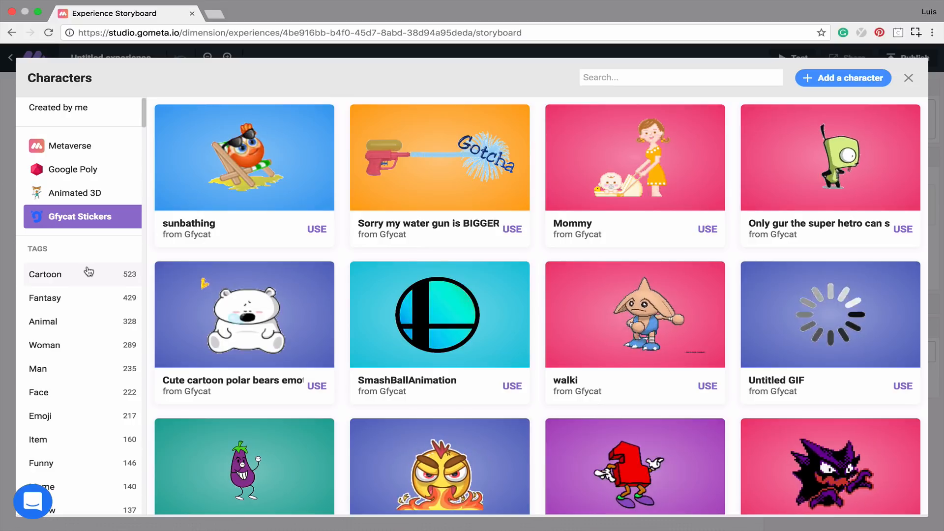
click(45, 274)
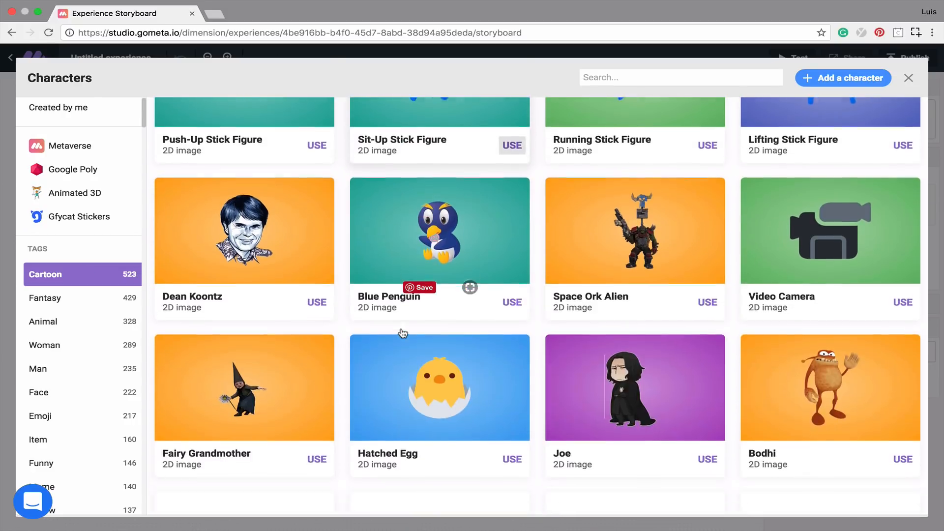
scroll(down, 3)
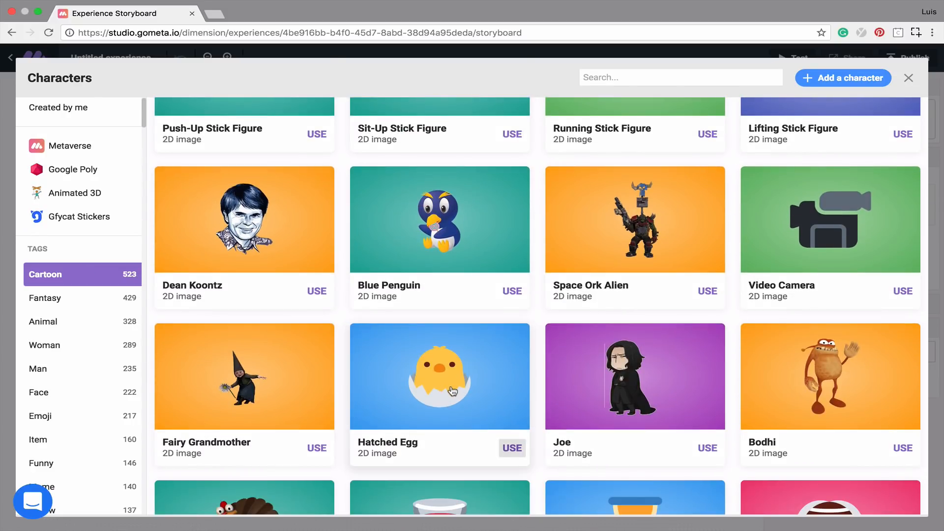
click(512, 448)
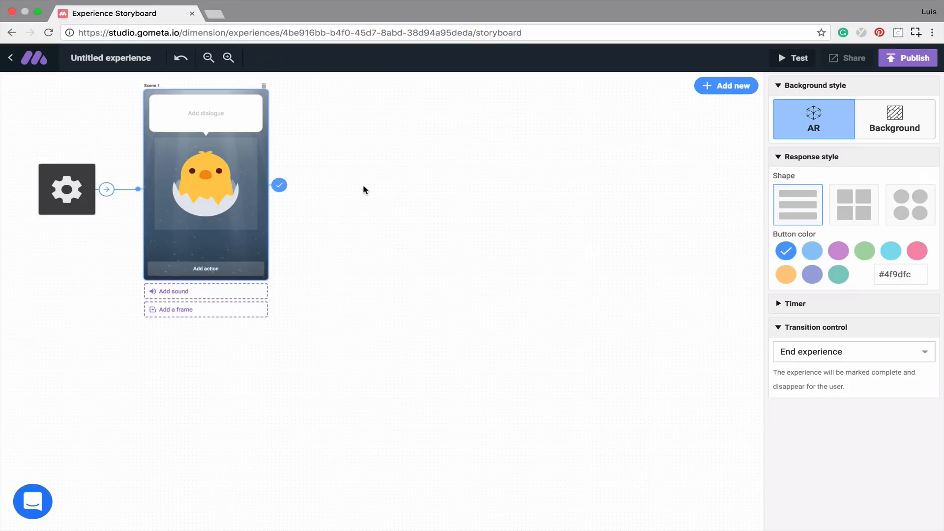
mouse_move(193, 114)
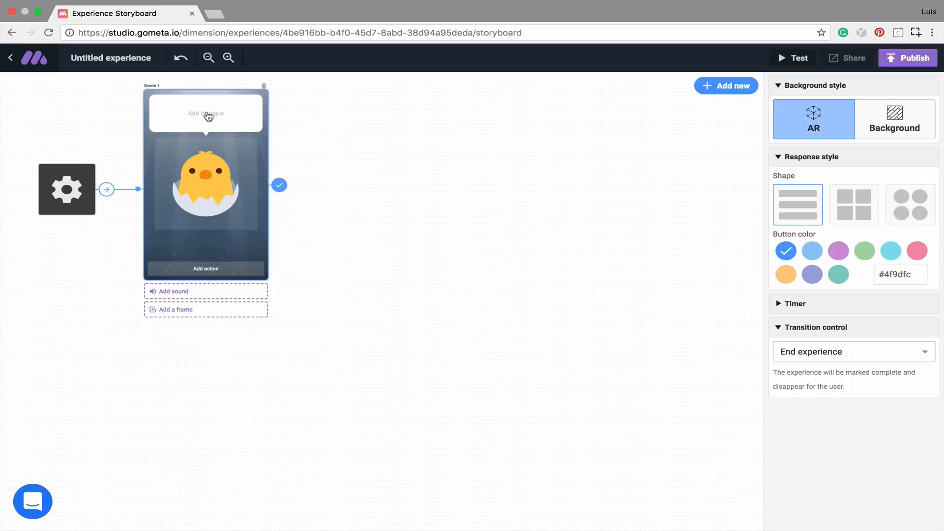
Step: Write "Hello World! :)" into Scene 1's dialogue bubble
click(205, 113)
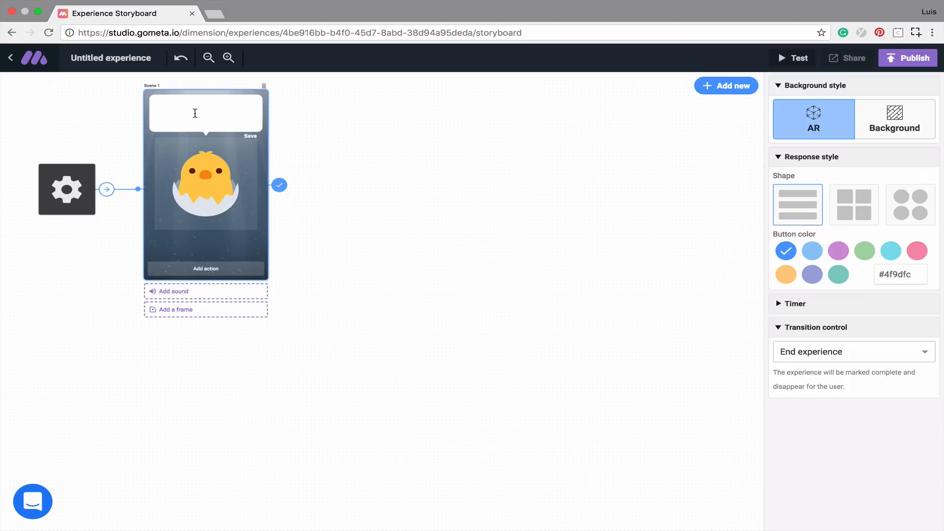
click(168, 101)
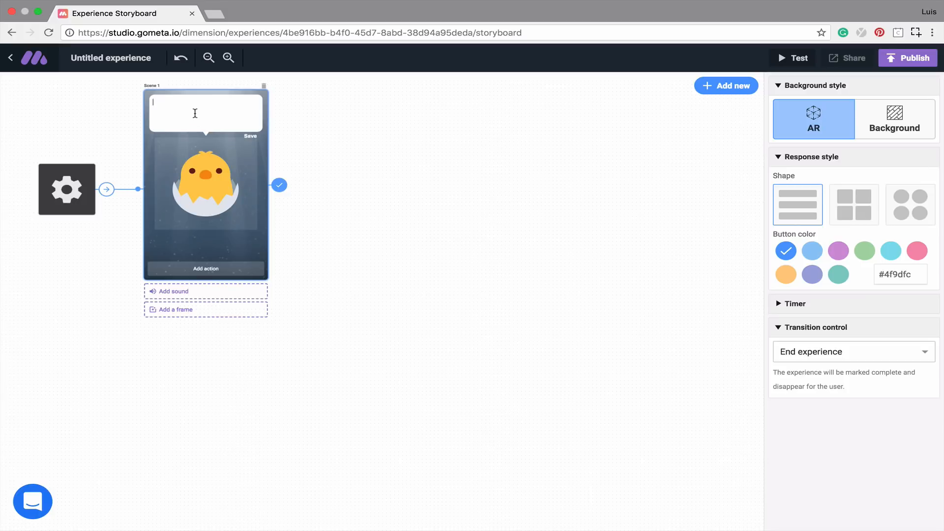
text(Hello)
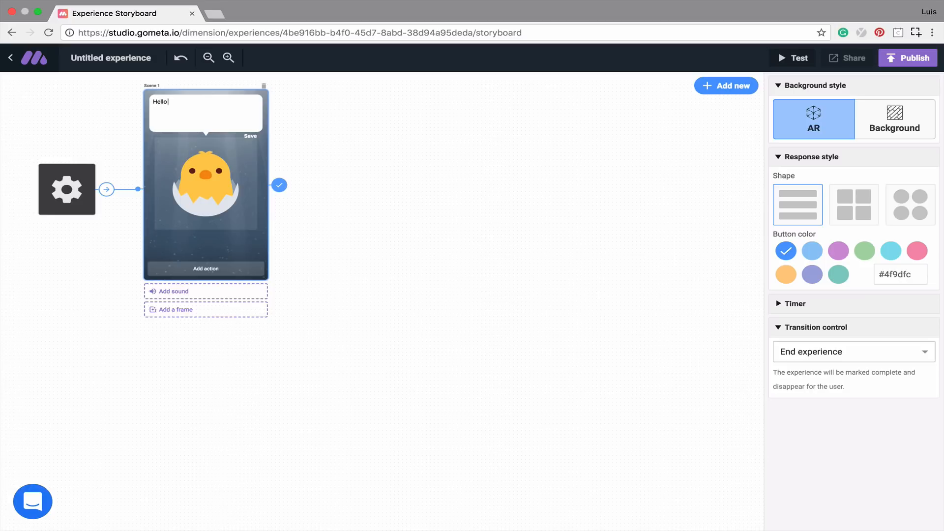
text(World!)
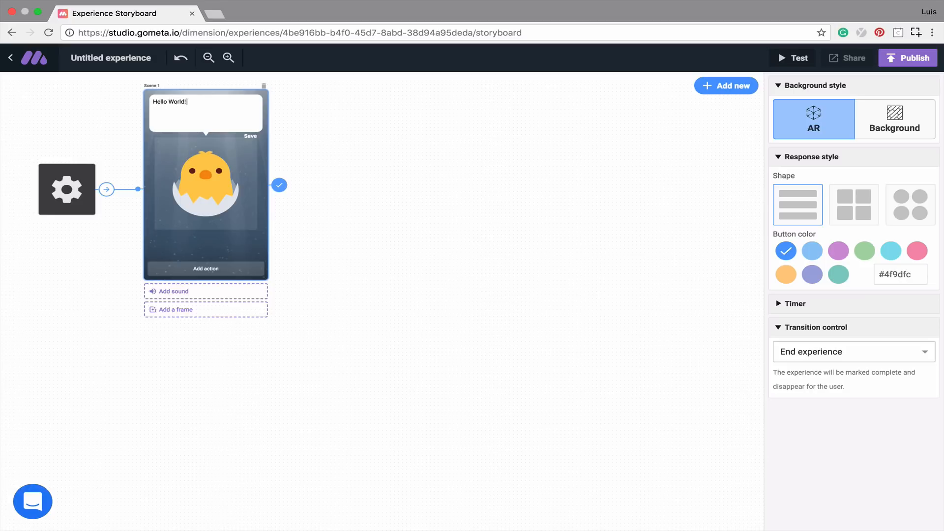
text(:))
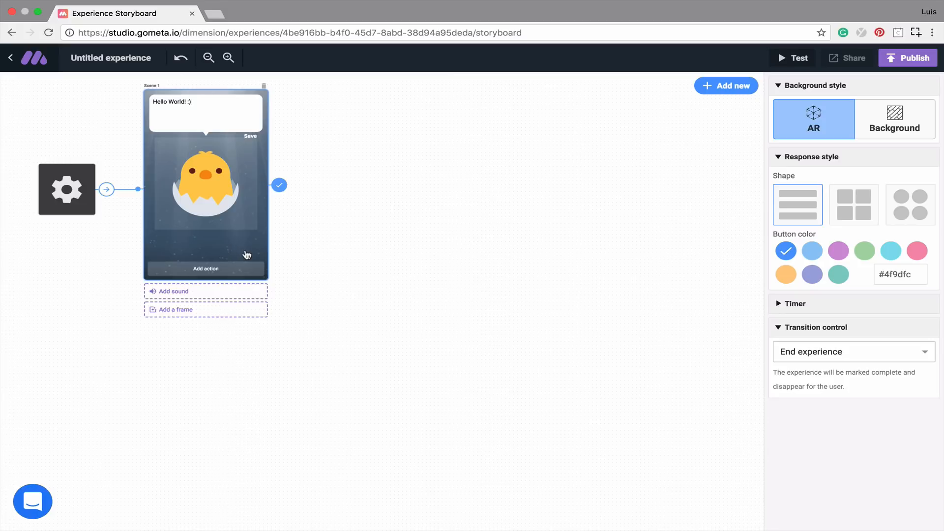
mouse_move(227, 272)
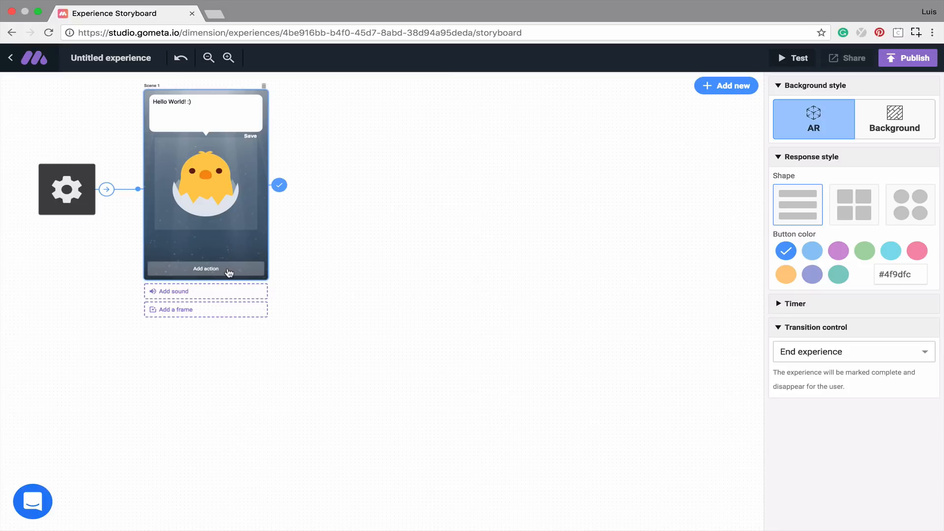
Step: Add response buttons to Scene 1 and delete the extras, leaving exactly one
click(206, 268)
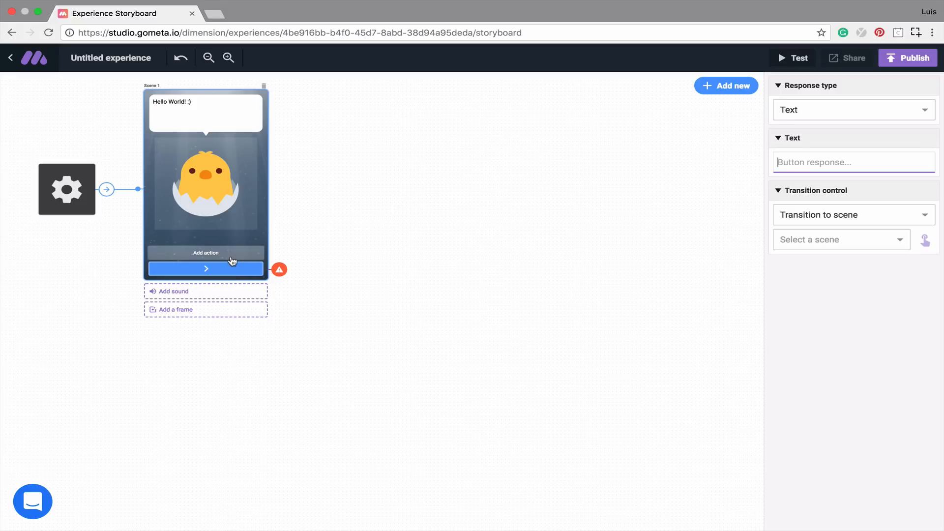
click(206, 253)
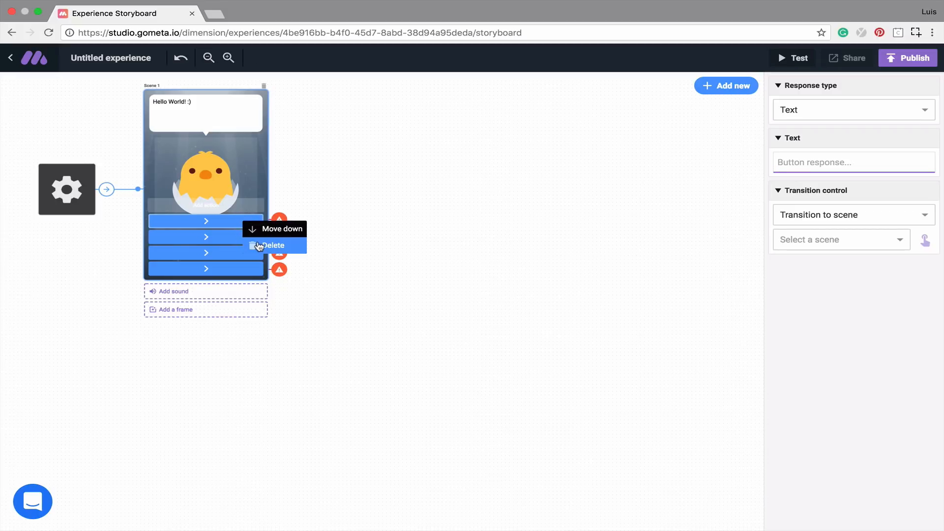
click(273, 245)
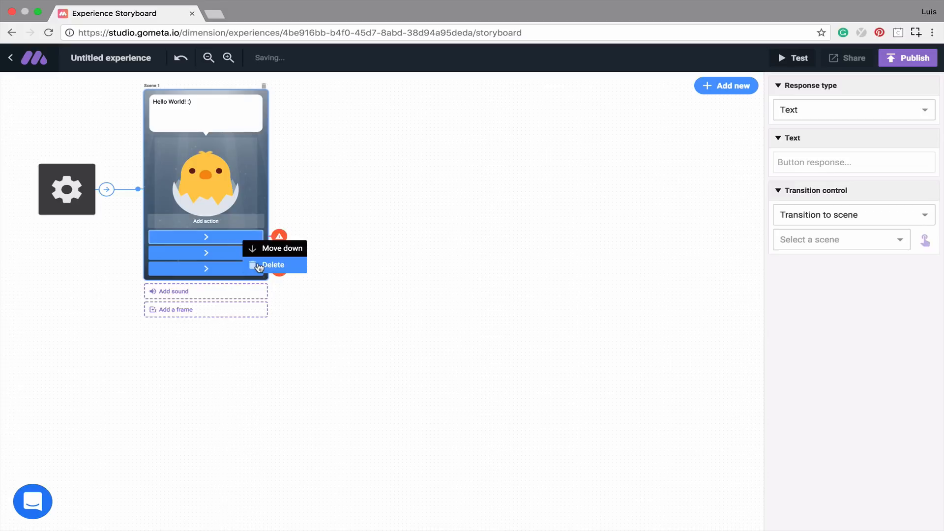
click(273, 265)
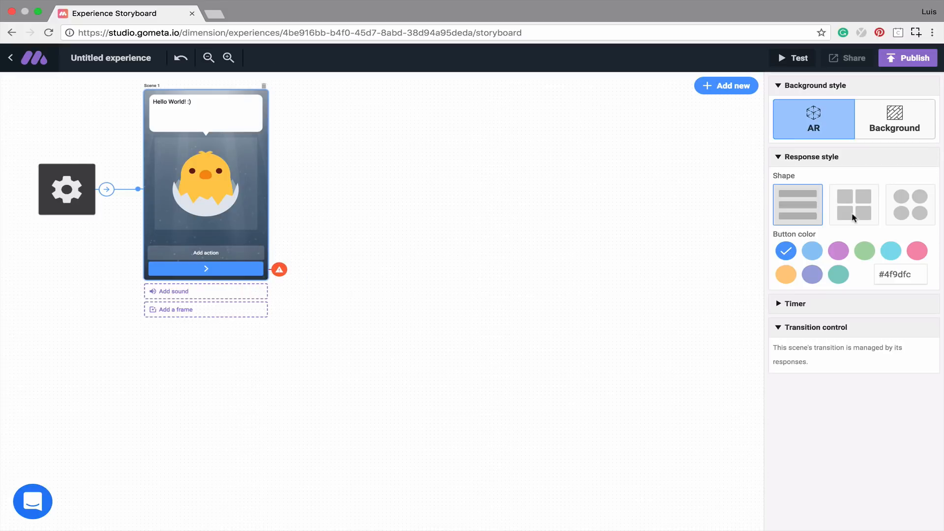
mouse_move(377, 237)
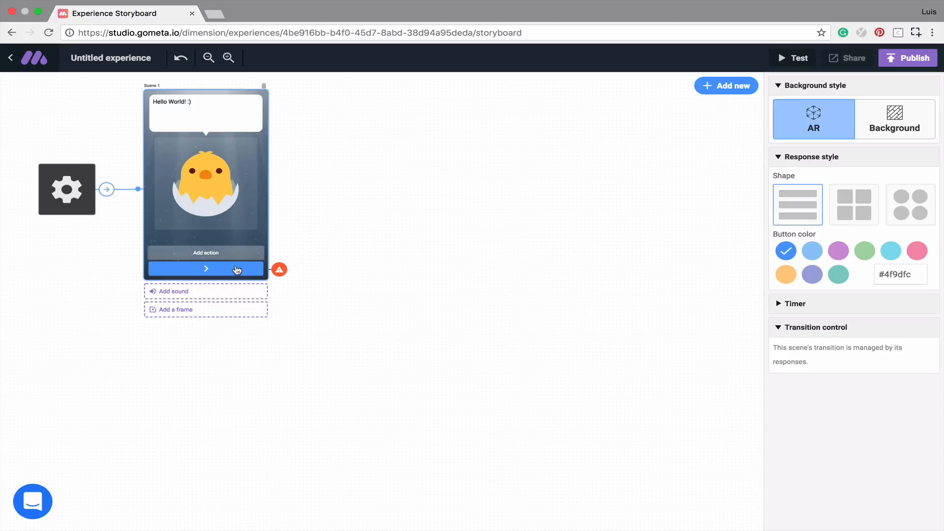
click(206, 268)
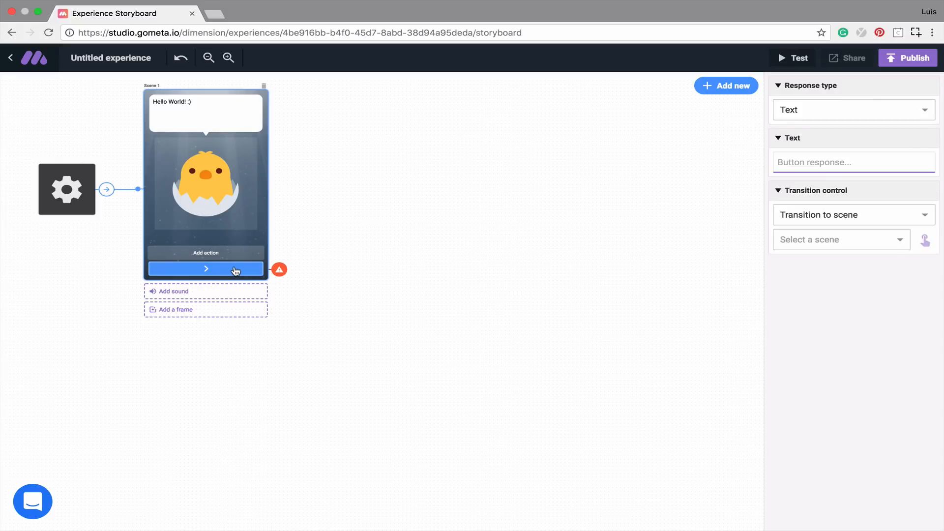
mouse_move(255, 240)
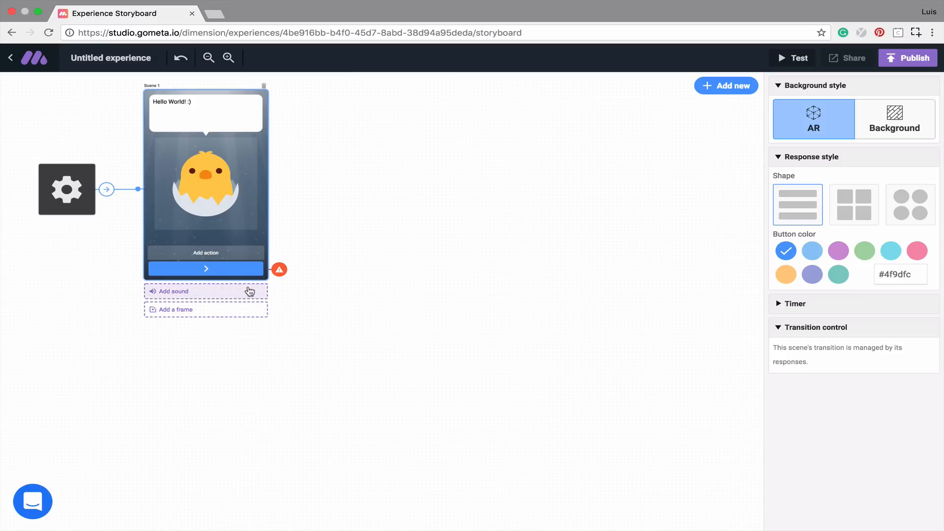
mouse_move(251, 312)
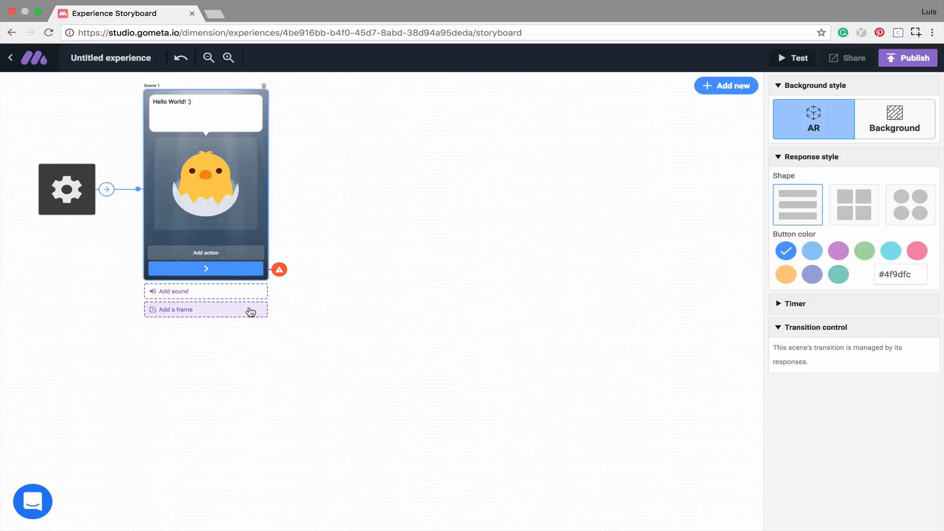
mouse_move(252, 309)
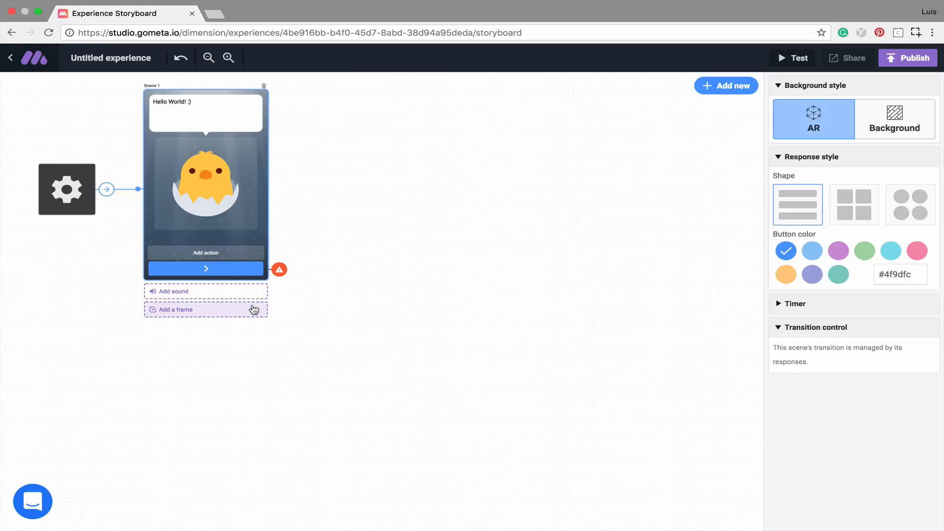
mouse_move(240, 242)
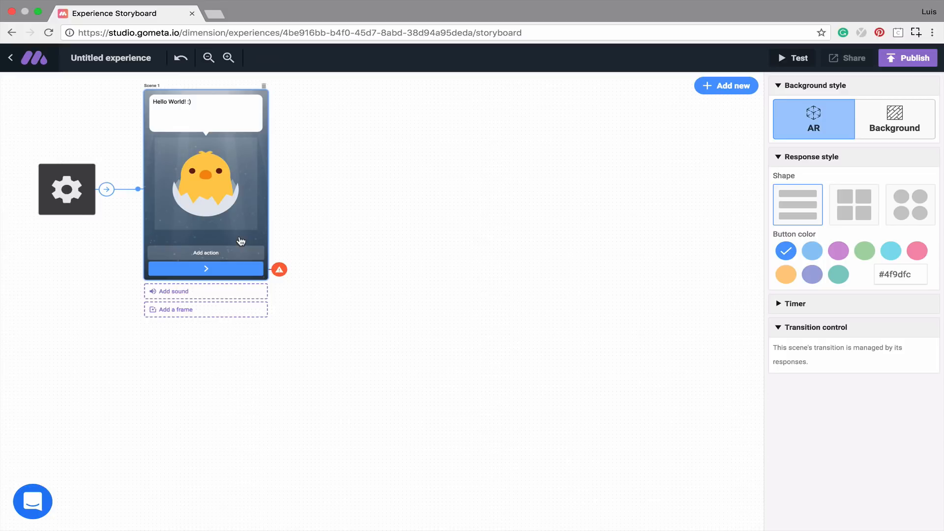
mouse_move(691, 227)
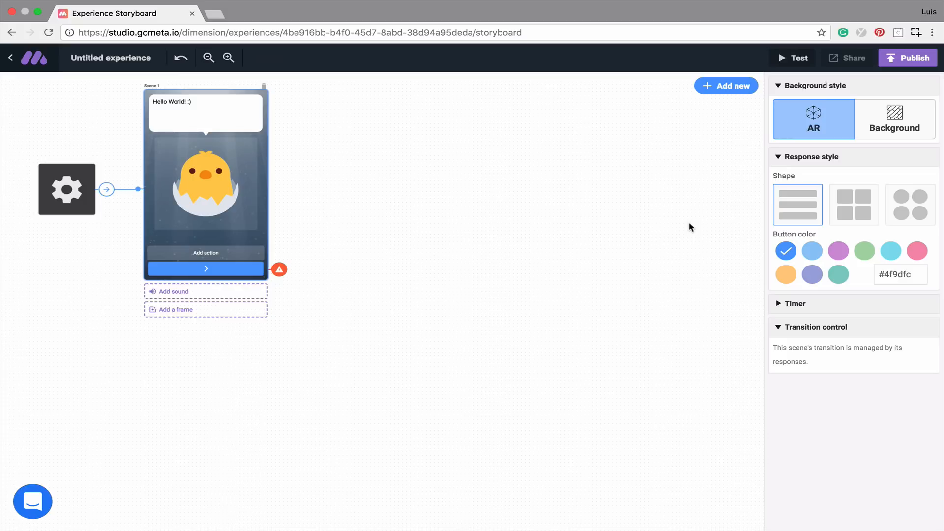
mouse_move(726, 103)
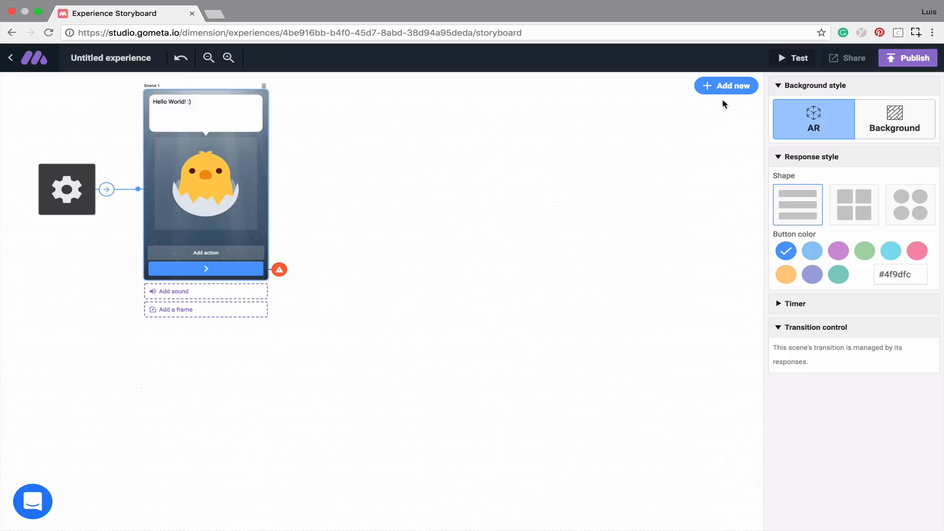
mouse_move(727, 91)
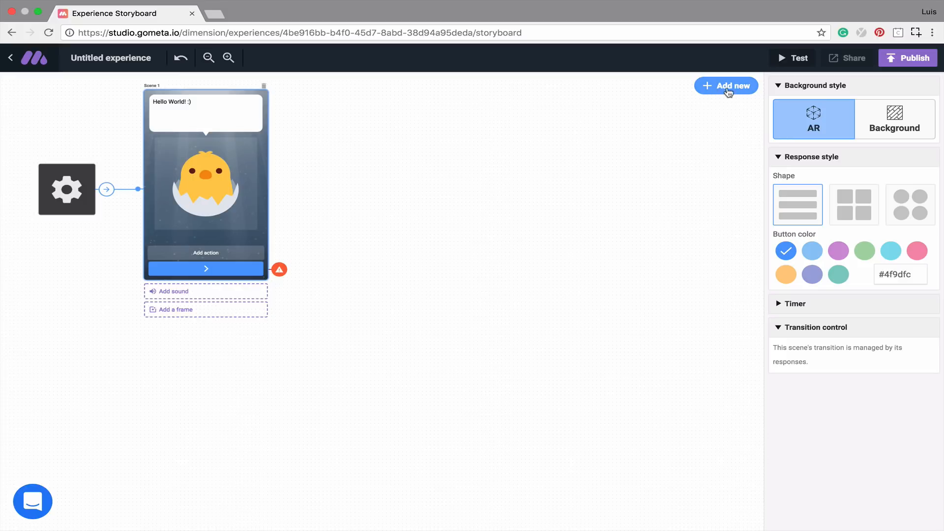
click(726, 85)
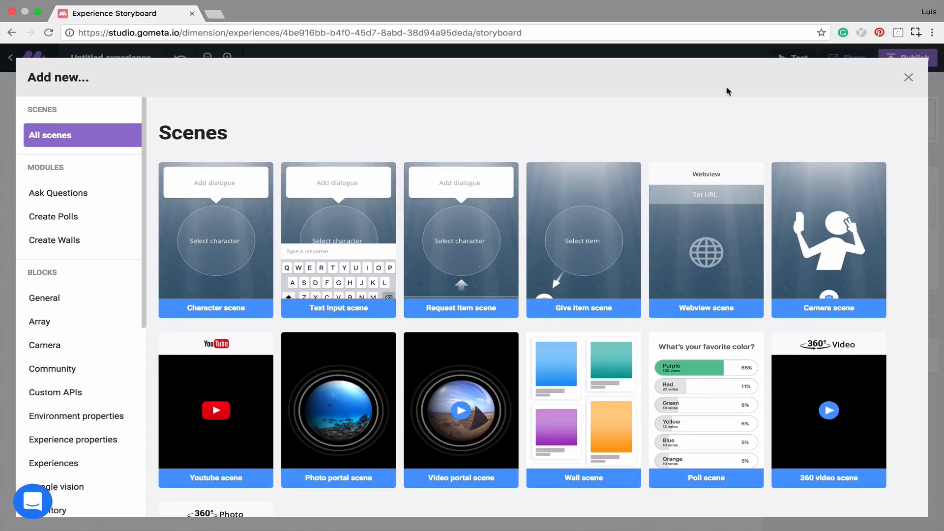
mouse_move(720, 110)
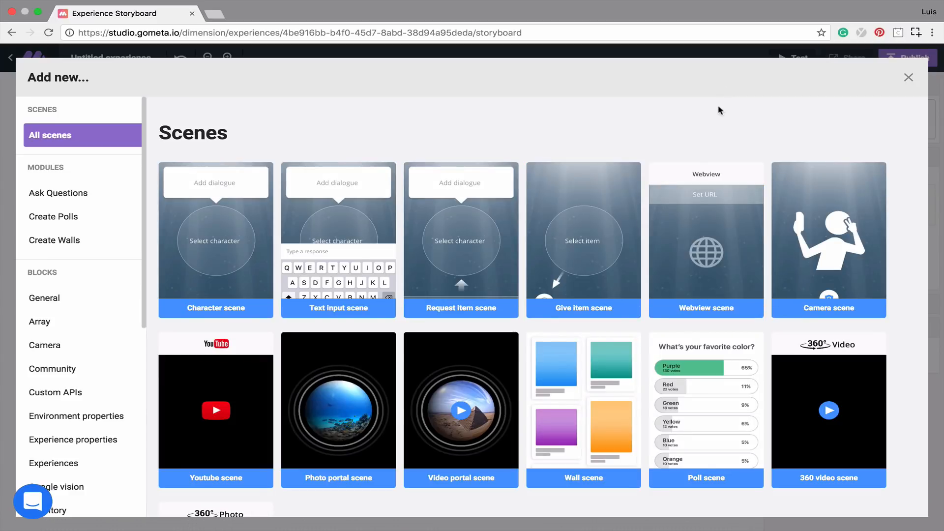
scroll(down, 3)
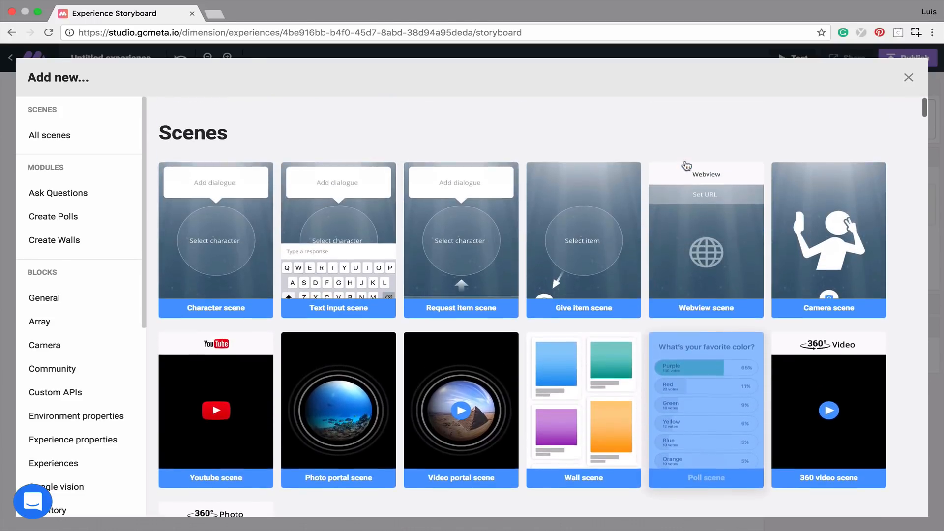
click(53, 216)
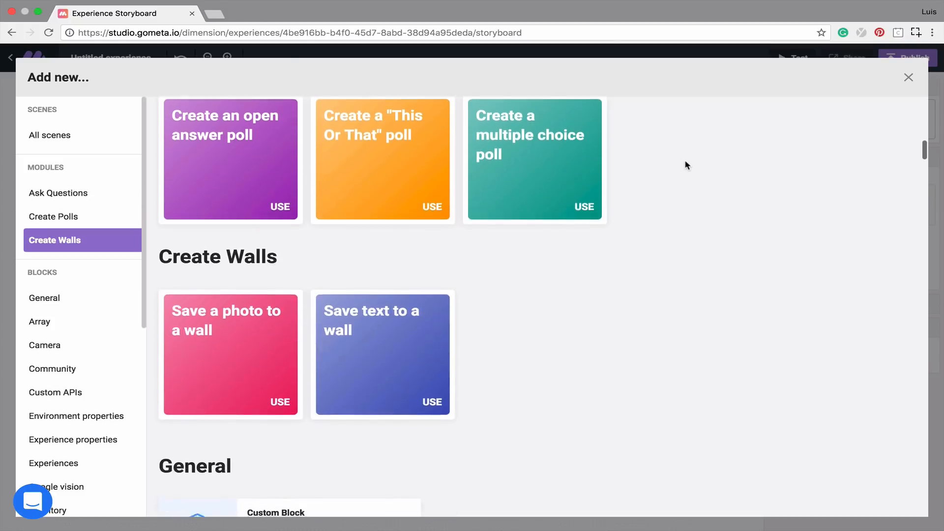
click(45, 345)
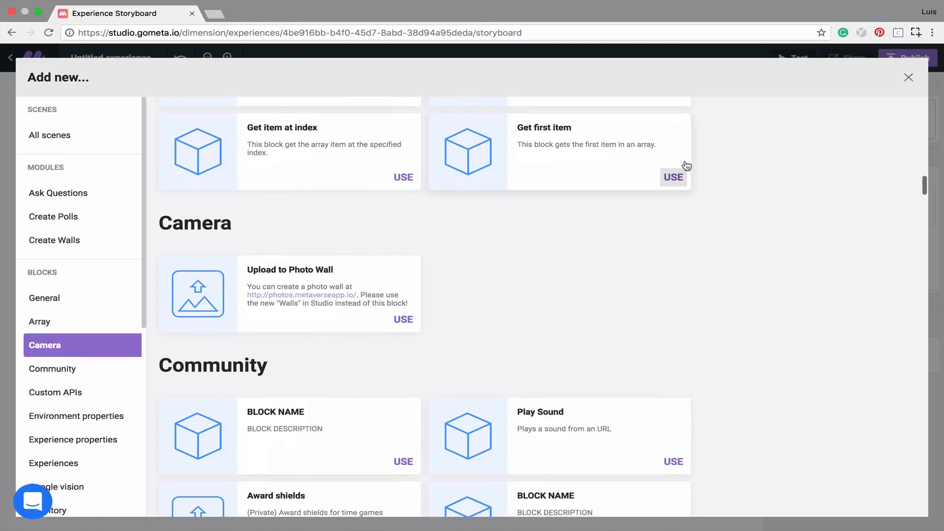
click(52, 368)
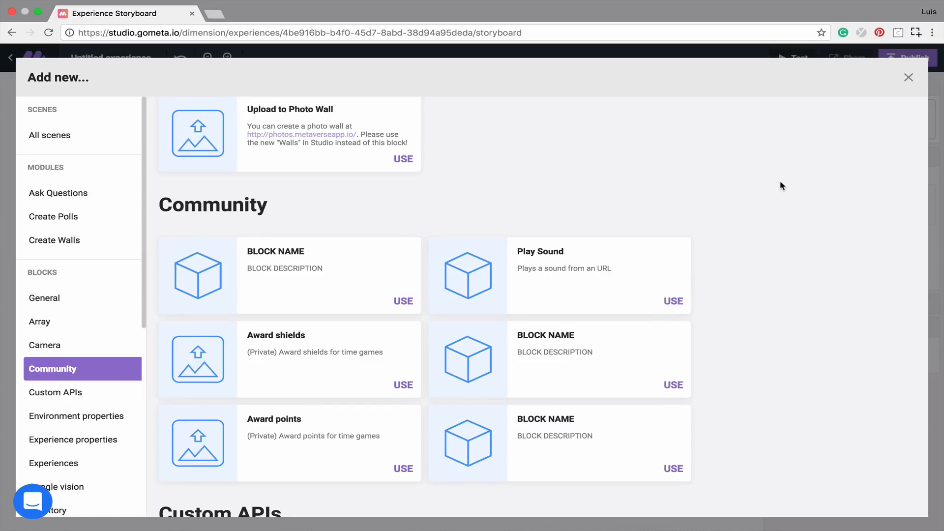
scroll(up, 3)
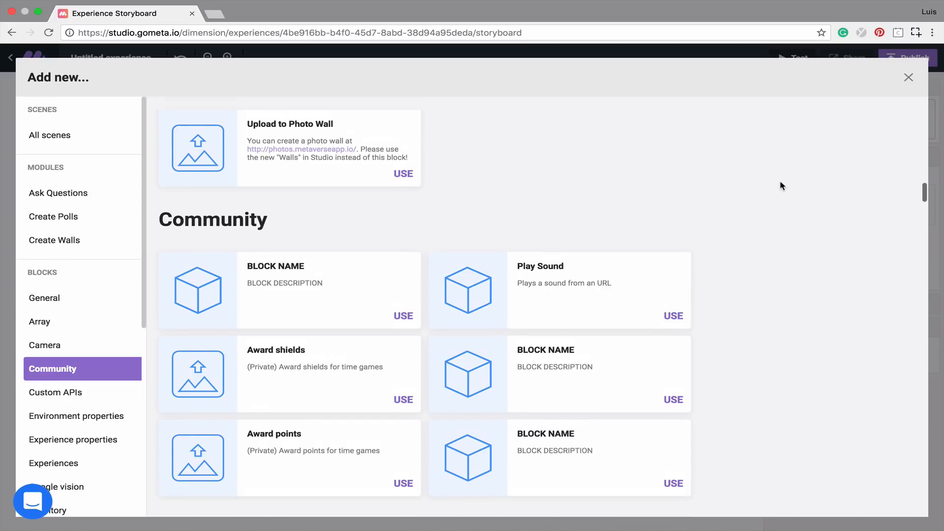
click(54, 240)
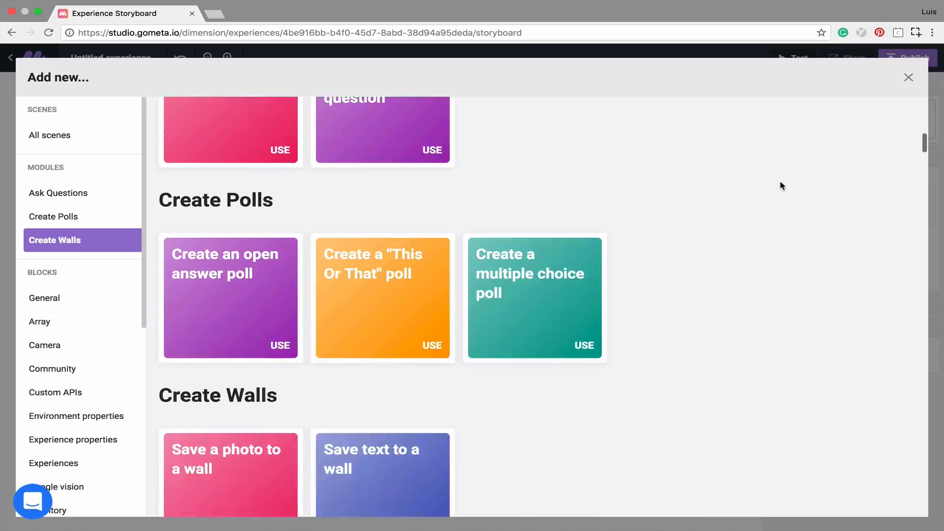
click(49, 134)
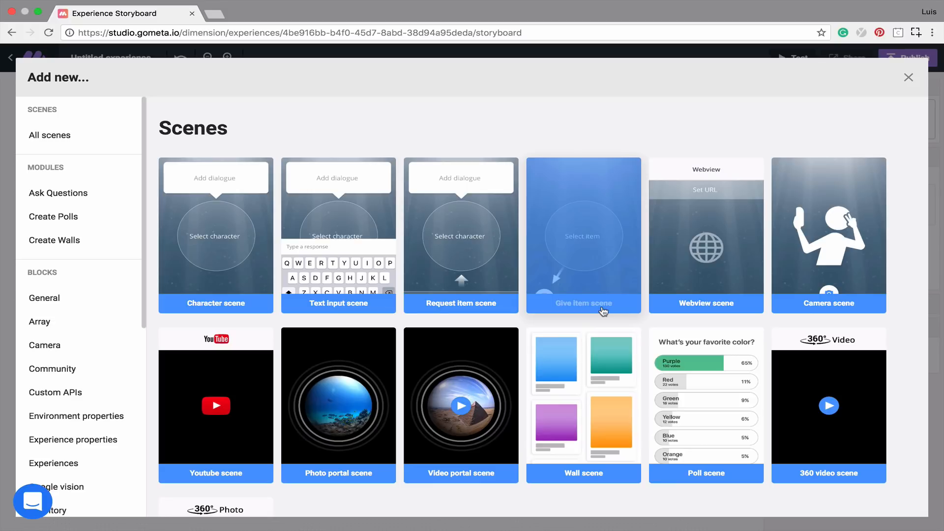
click(44, 346)
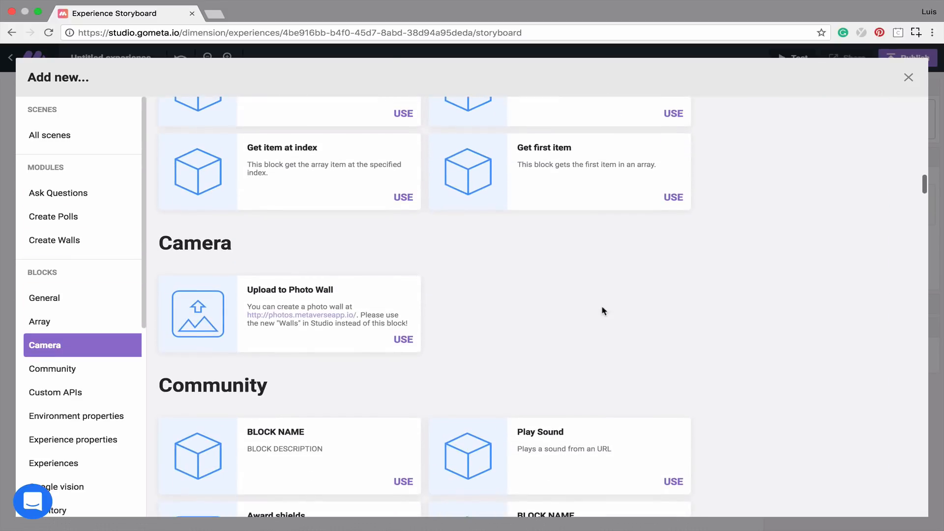
mouse_move(792, 331)
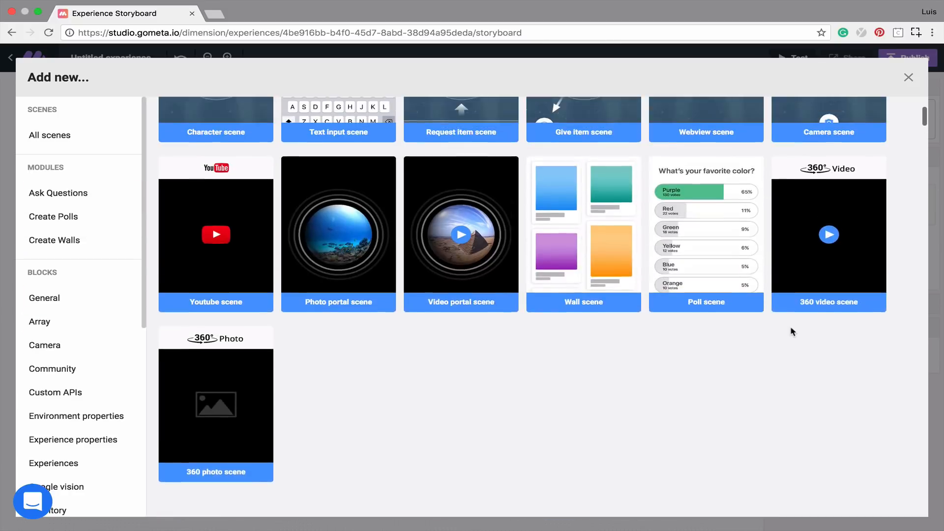
scroll(up, 3)
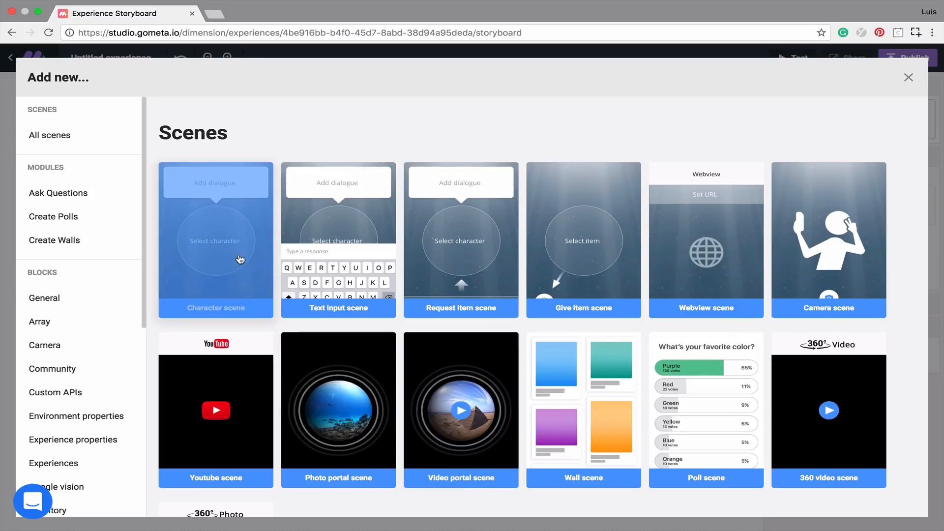
Step: Add a Character scene as Scene 2 on the storyboard
click(215, 240)
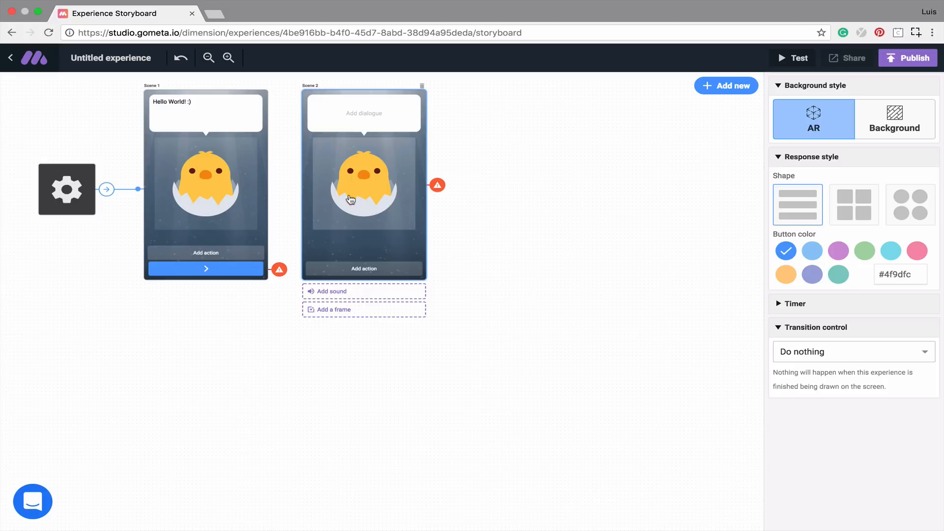
mouse_move(389, 193)
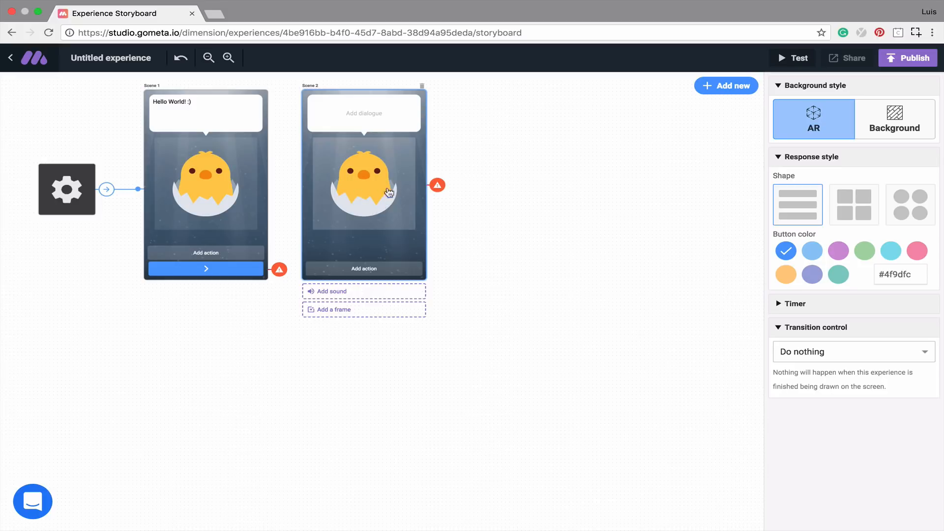
mouse_move(384, 184)
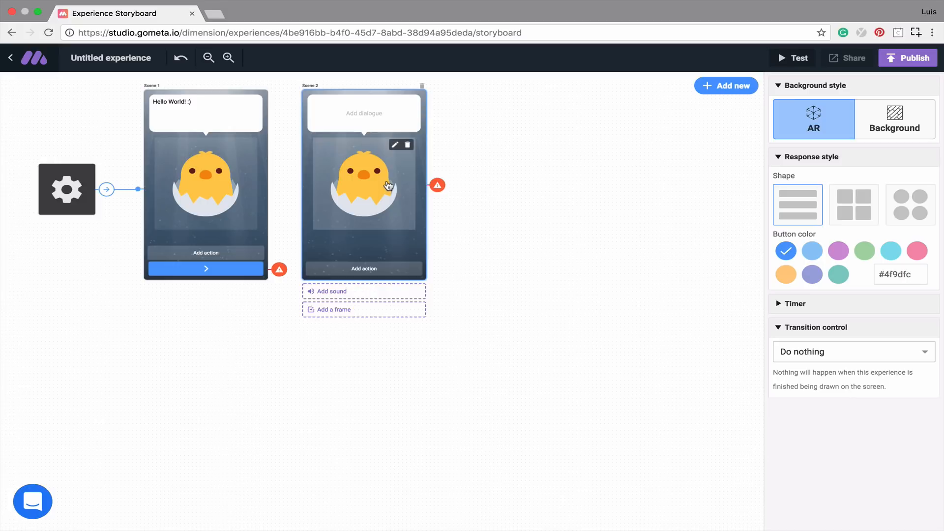
mouse_move(395, 145)
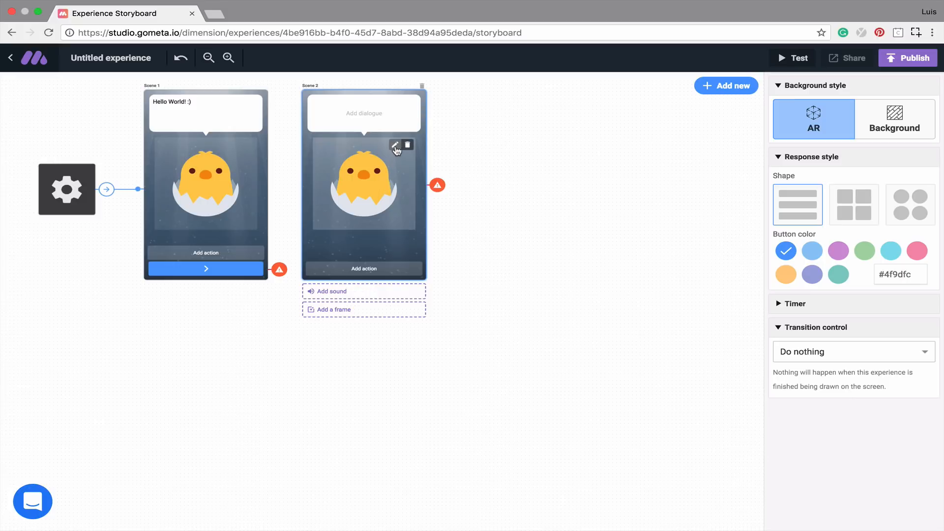
Step: Give Scene 2 the Toon_Turkey character with the dialogue "Great Job!"
click(395, 145)
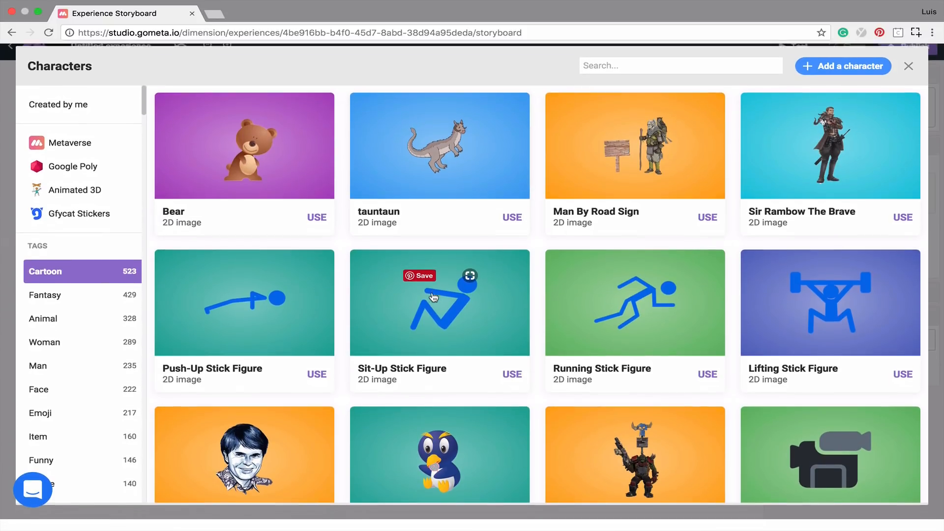
scroll(down, 3)
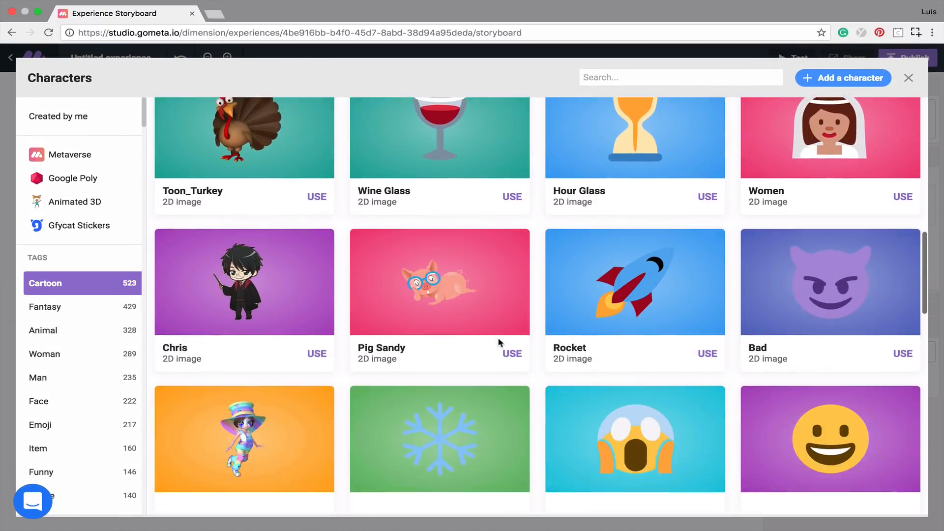
click(909, 78)
text(G)
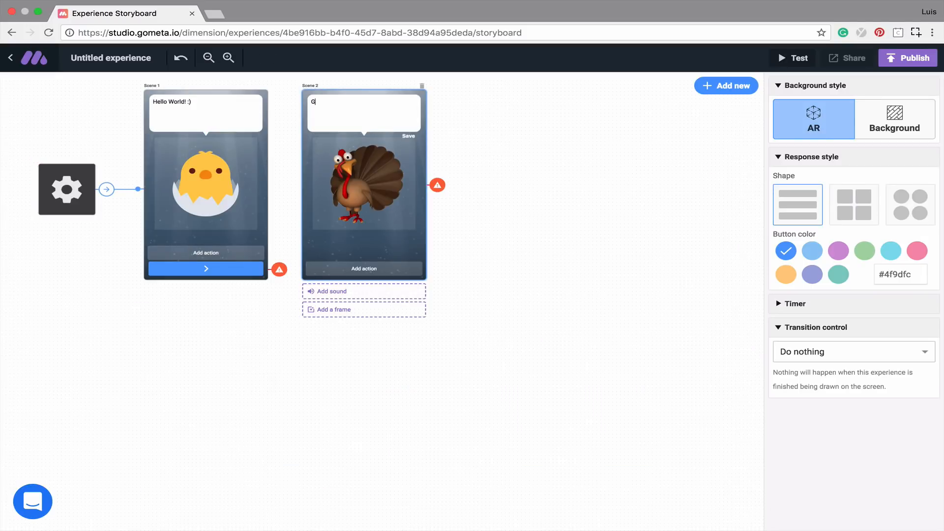
text(reat Job!)
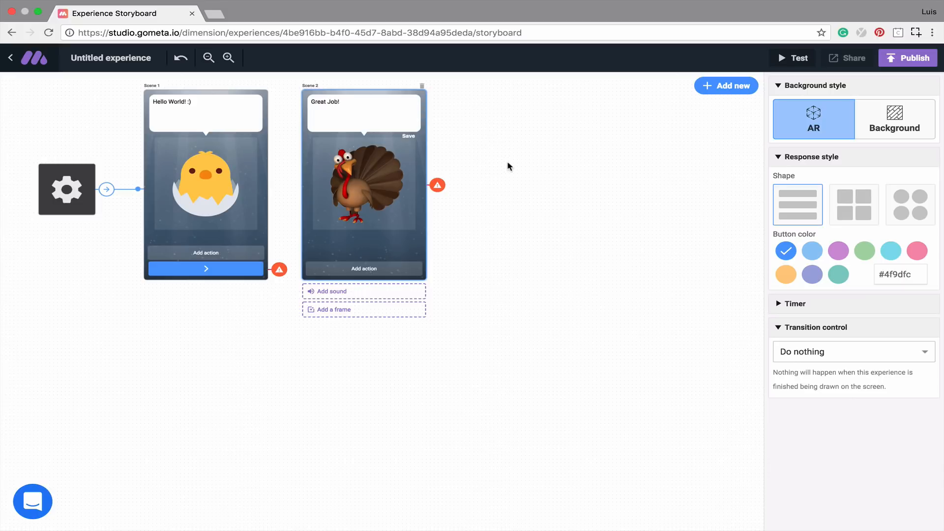
Step: Add a response button beneath the turkey in Scene 2
click(363, 268)
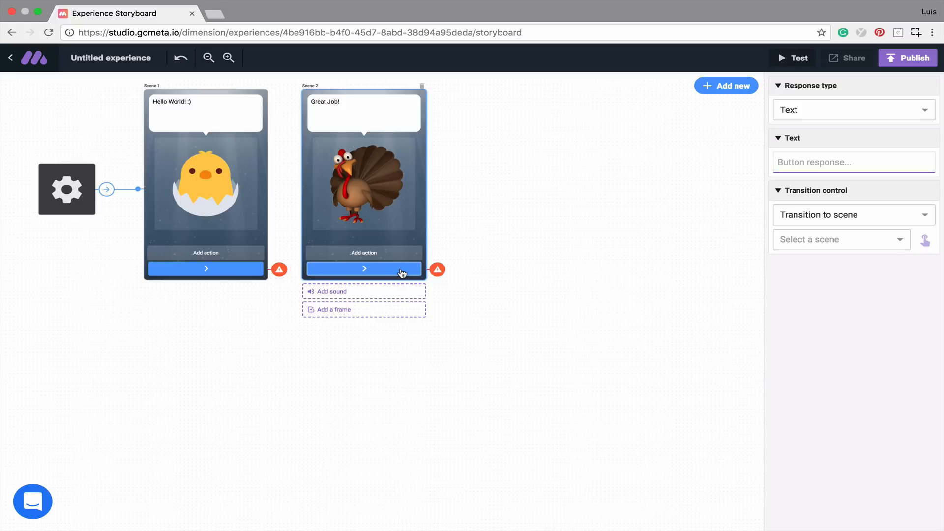
mouse_move(285, 275)
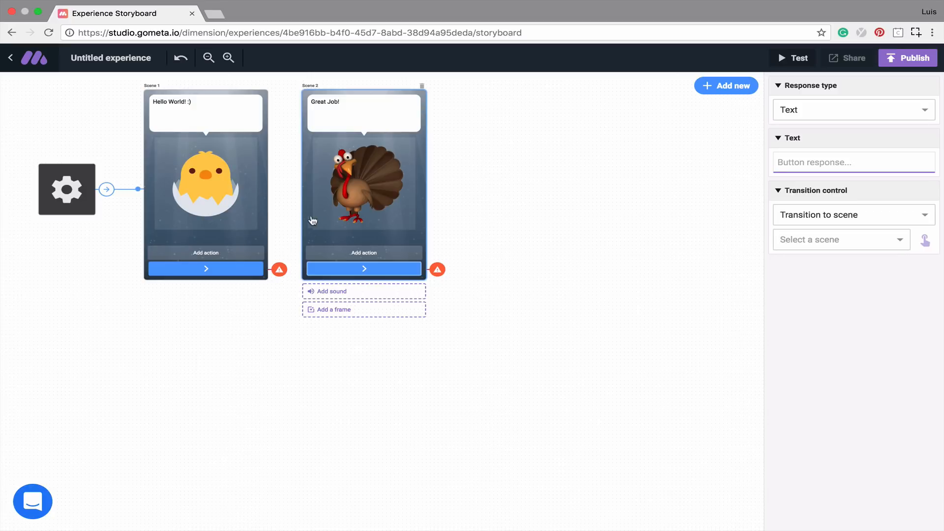
mouse_move(305, 219)
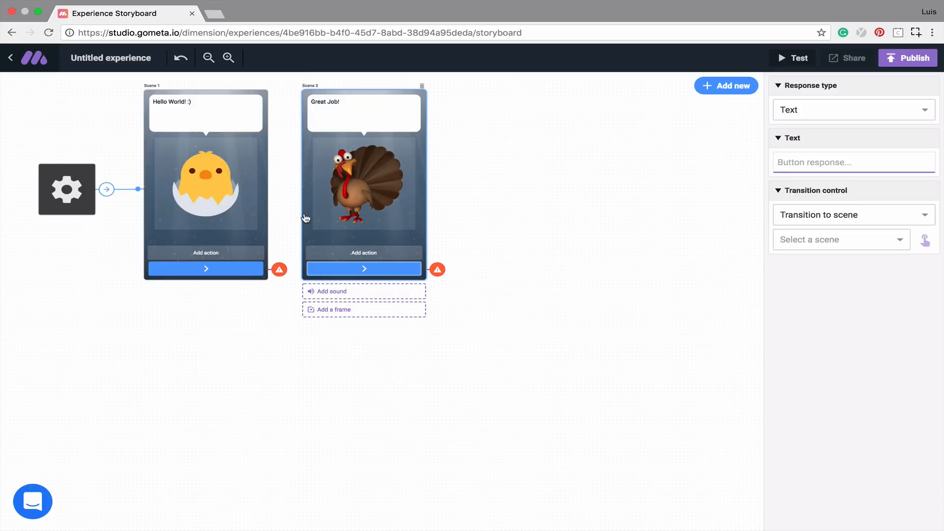
mouse_move(286, 253)
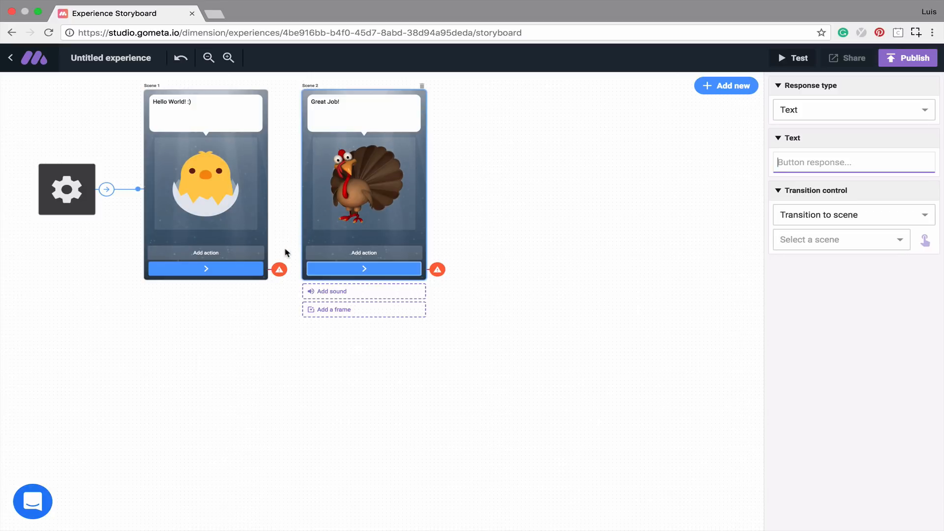
Step: Label Scene 1's button "Next" and set it to transition to Scene 2
click(205, 268)
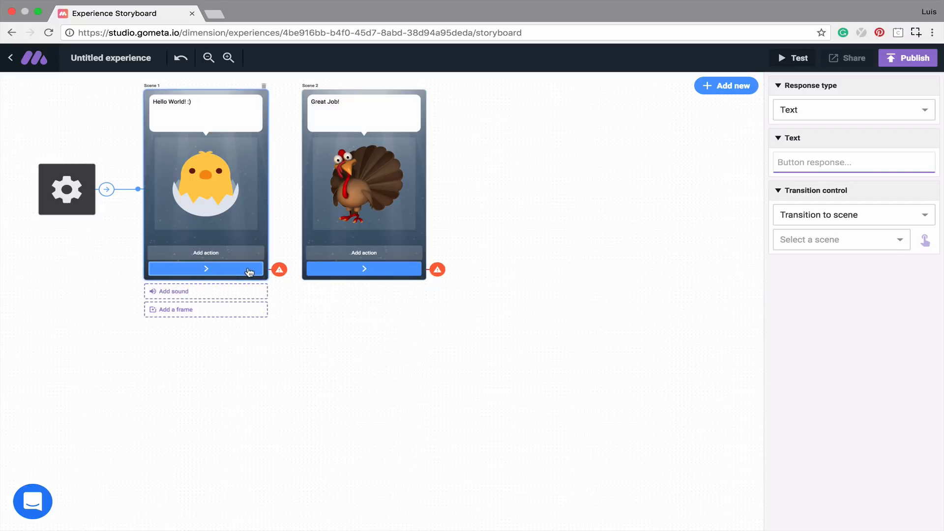
mouse_move(807, 215)
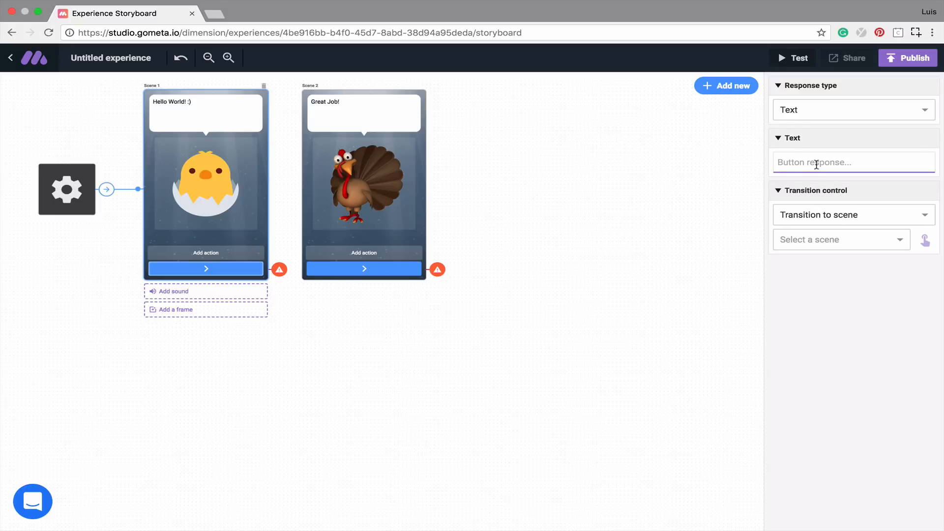
text(Next)
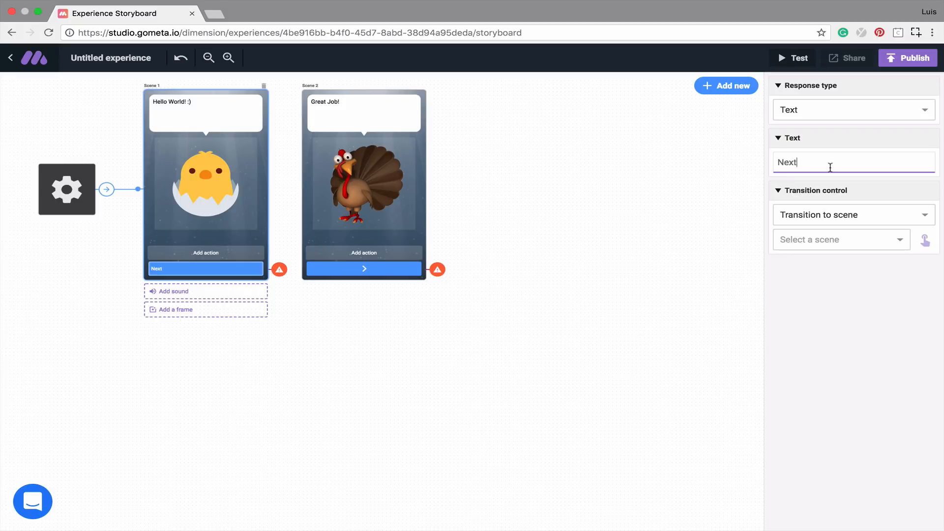
mouse_move(840, 212)
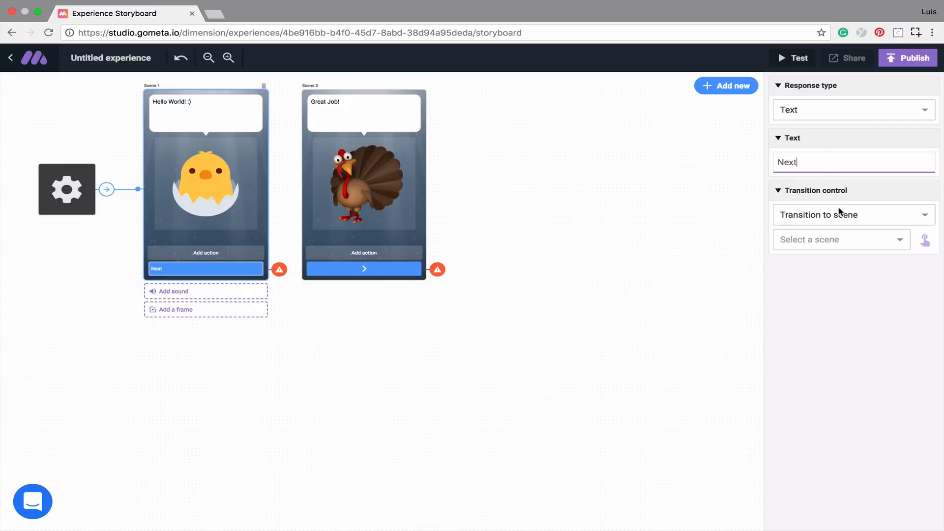
mouse_move(887, 244)
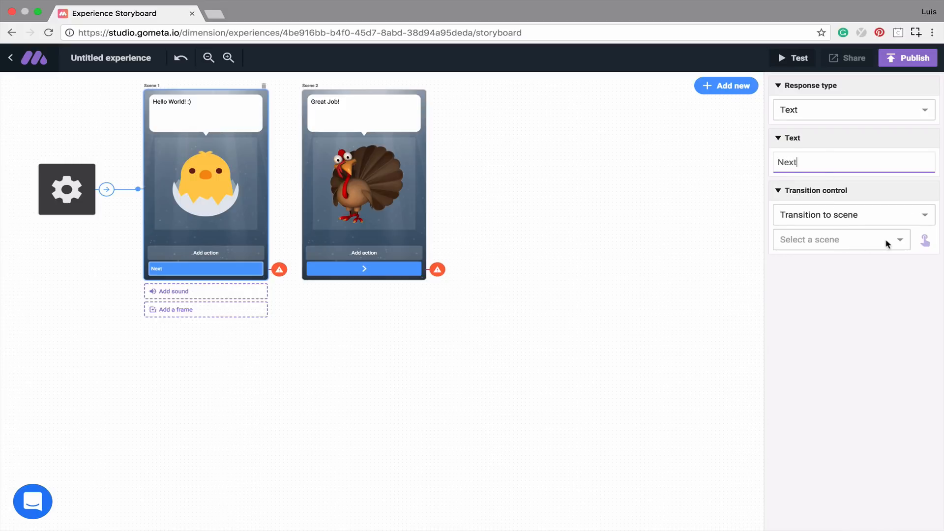
click(896, 239)
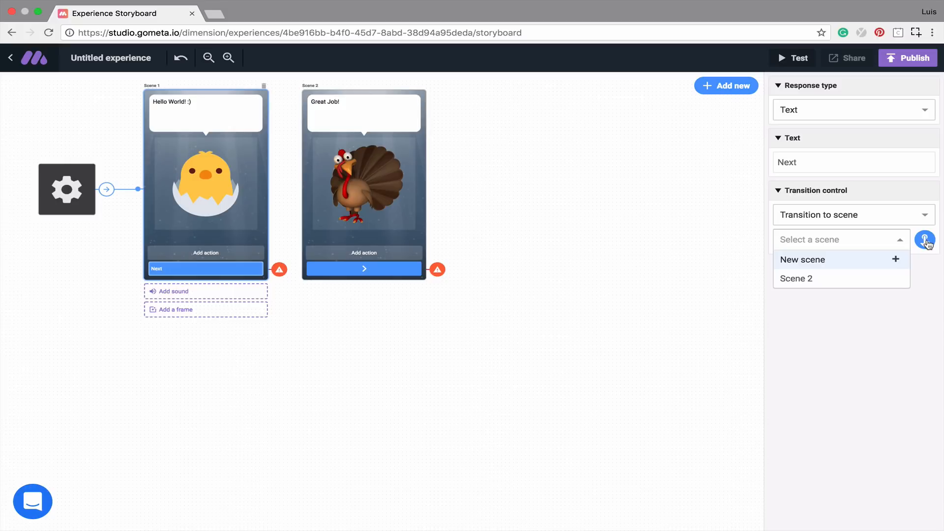
click(600, 256)
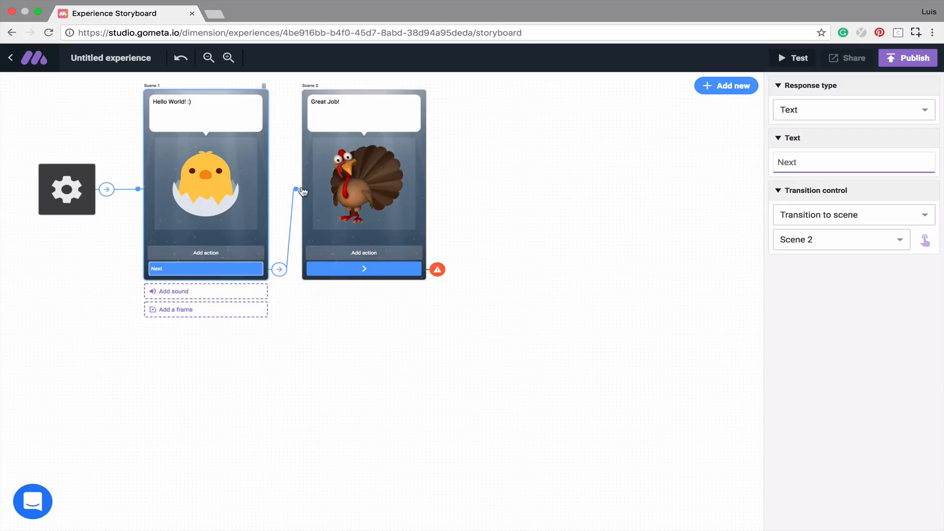
mouse_move(262, 237)
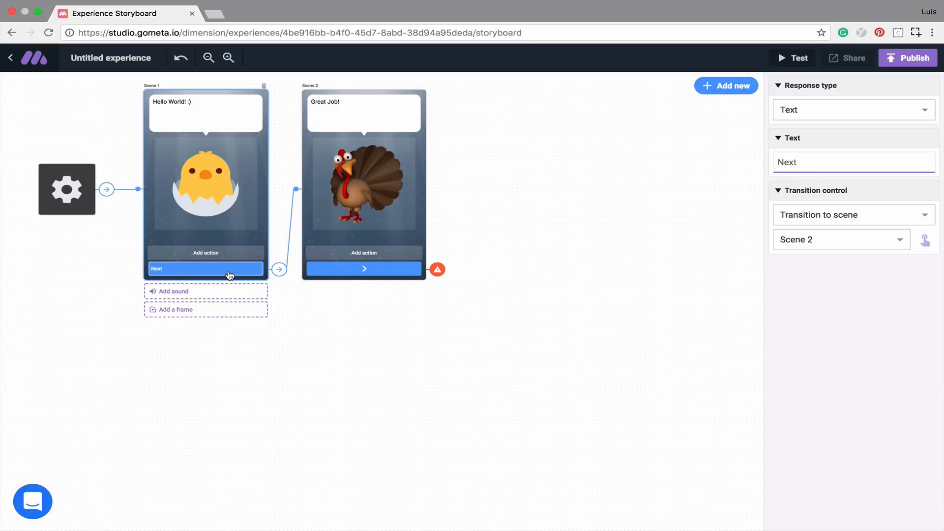
mouse_move(370, 258)
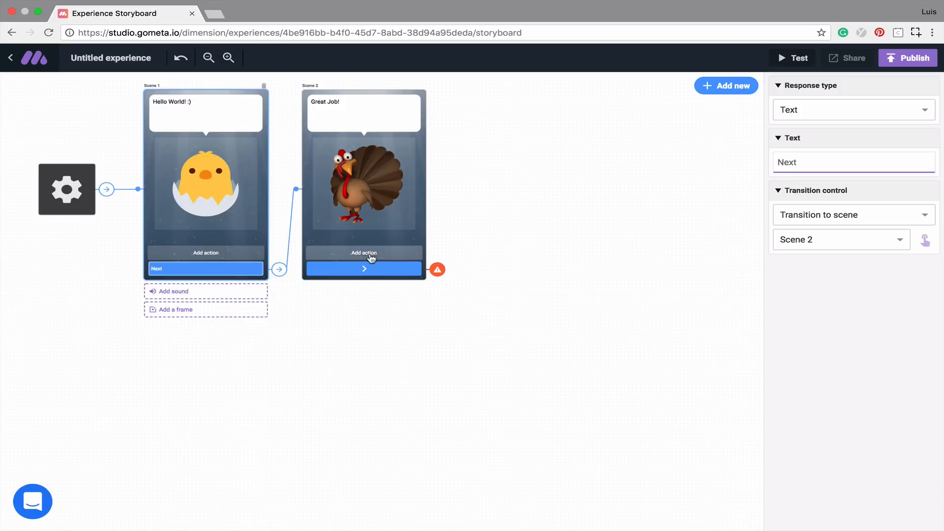
Step: Label Scene 2's button "END" and set it to End experience
click(362, 269)
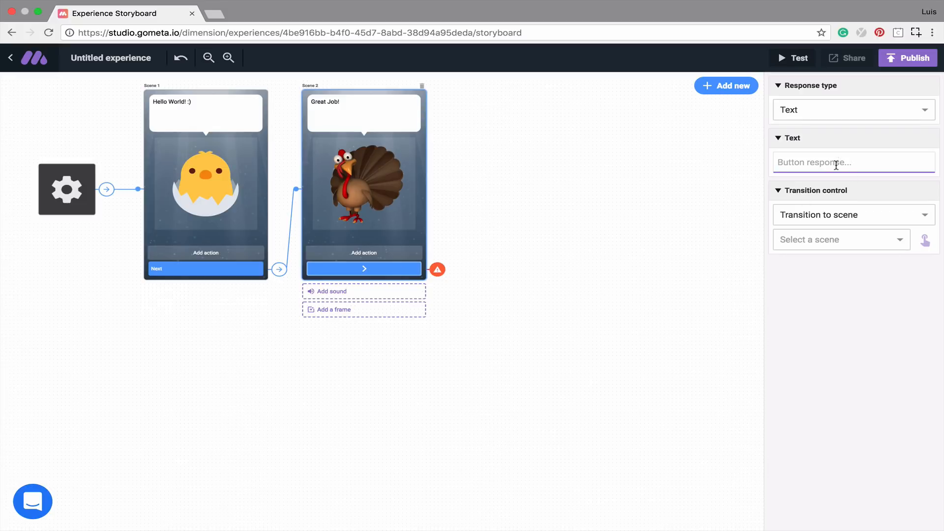
text(END)
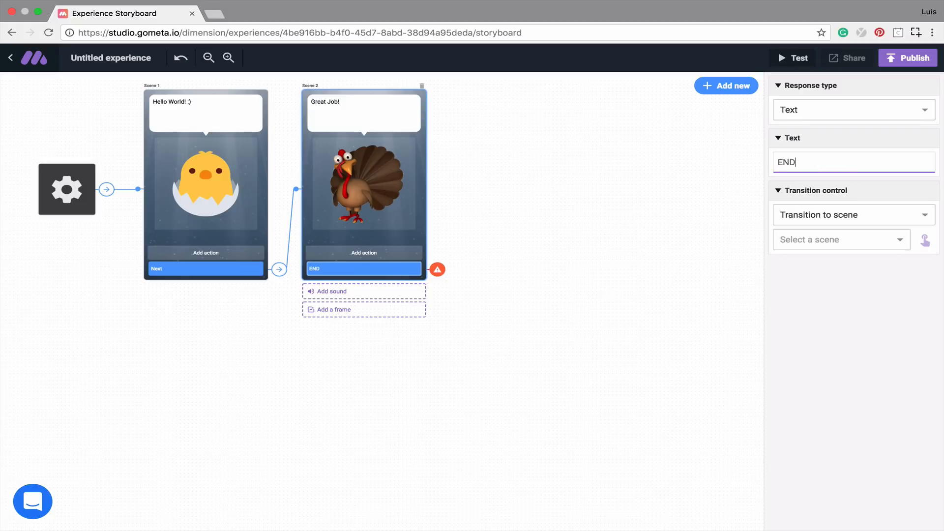
mouse_move(848, 208)
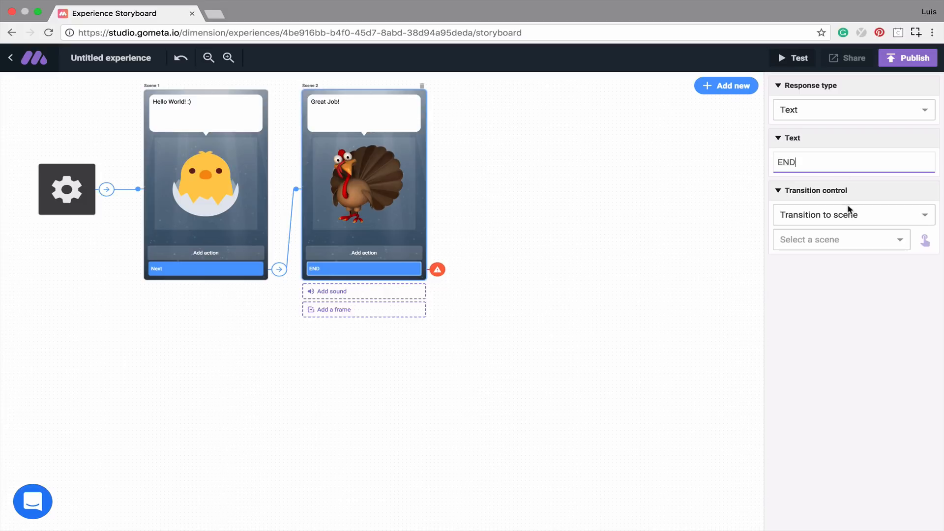
click(848, 215)
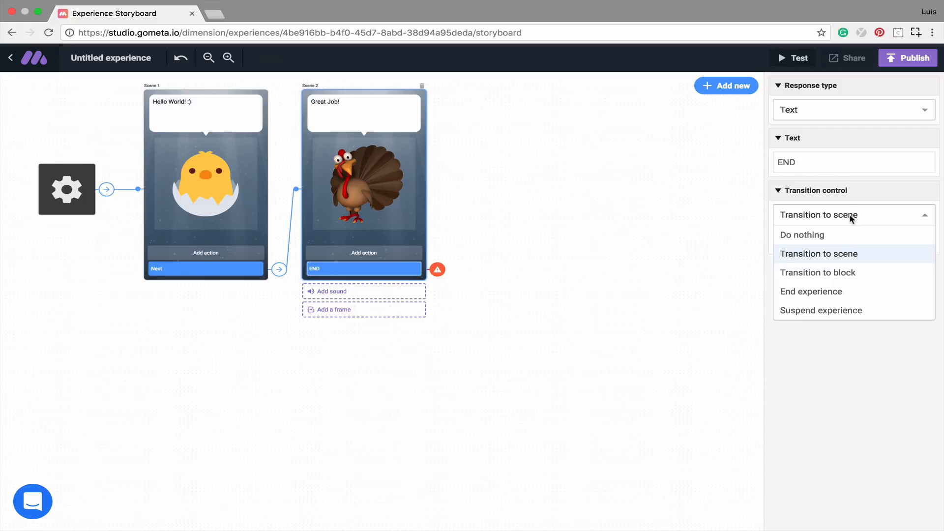
mouse_move(836, 291)
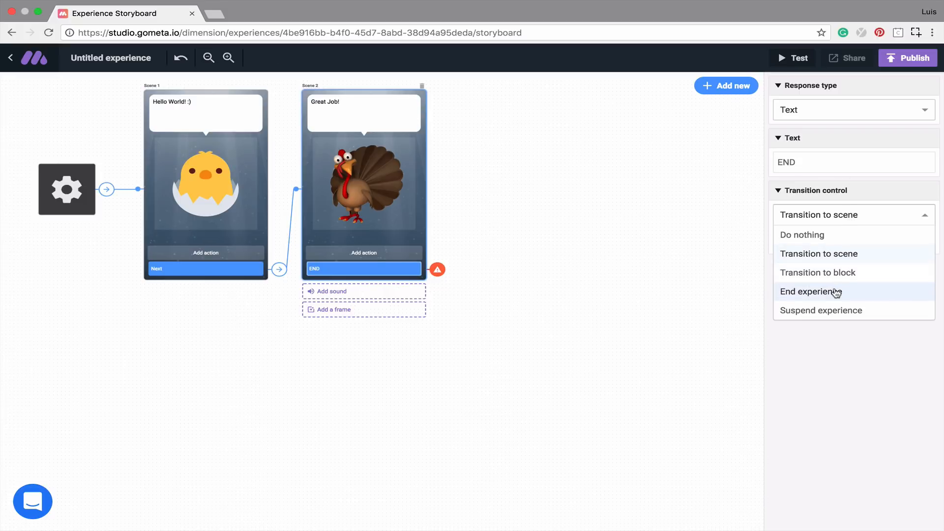
click(811, 291)
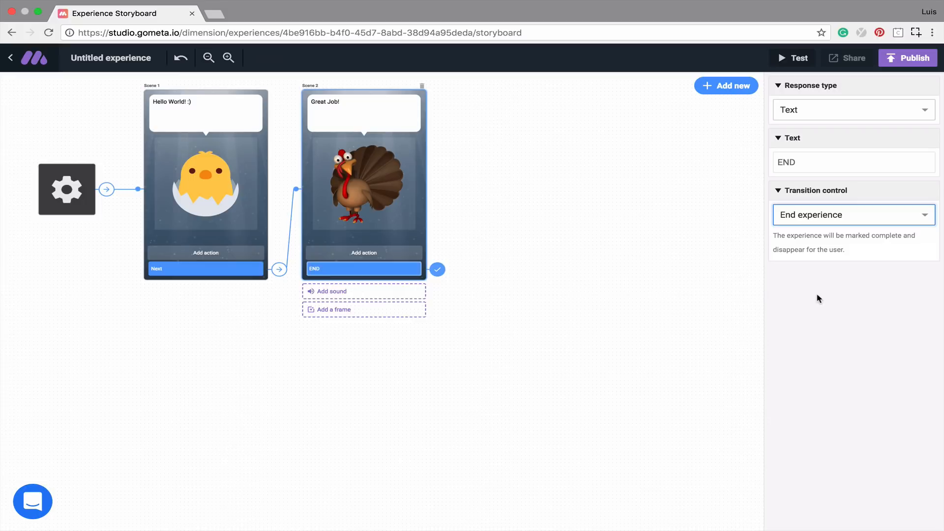
mouse_move(897, 74)
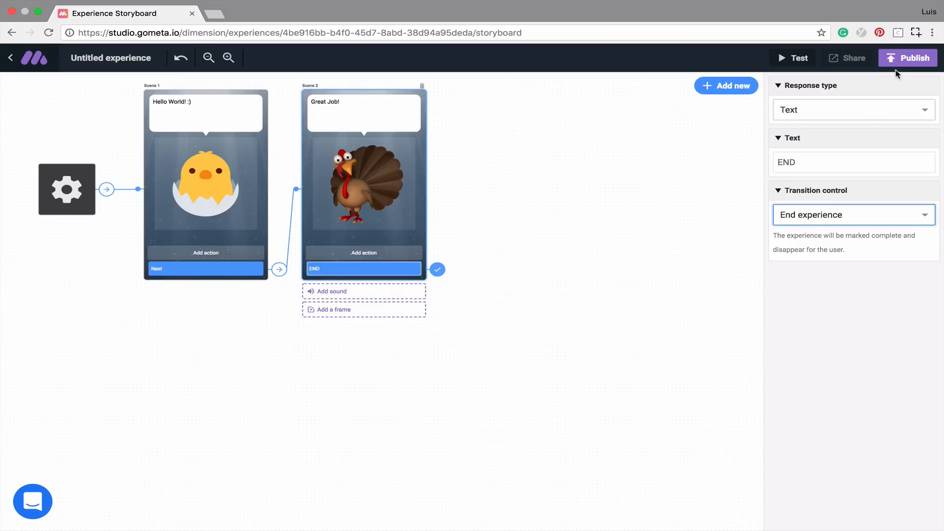
mouse_move(911, 66)
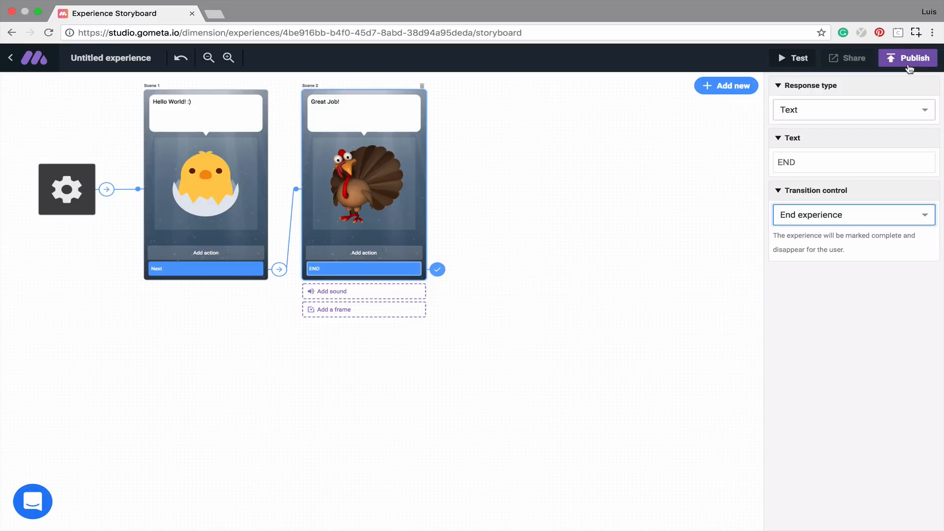
mouse_move(910, 71)
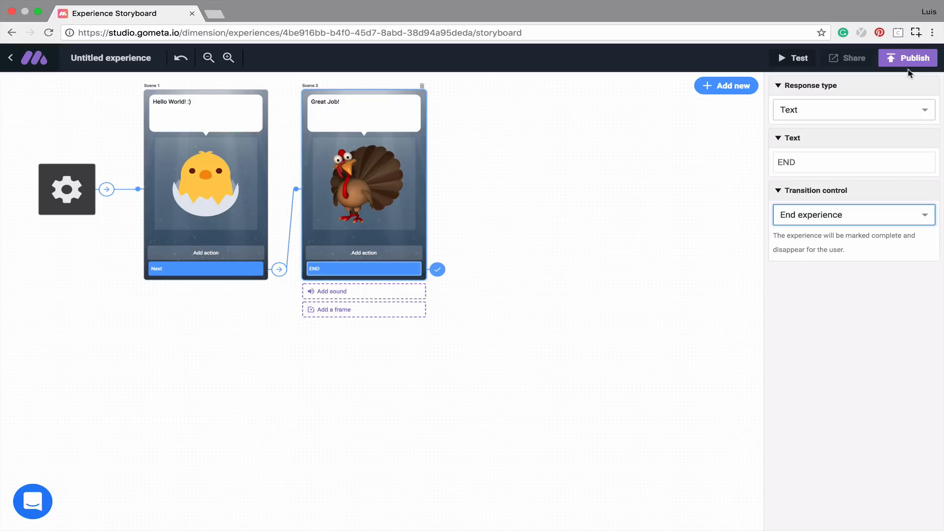
mouse_move(902, 63)
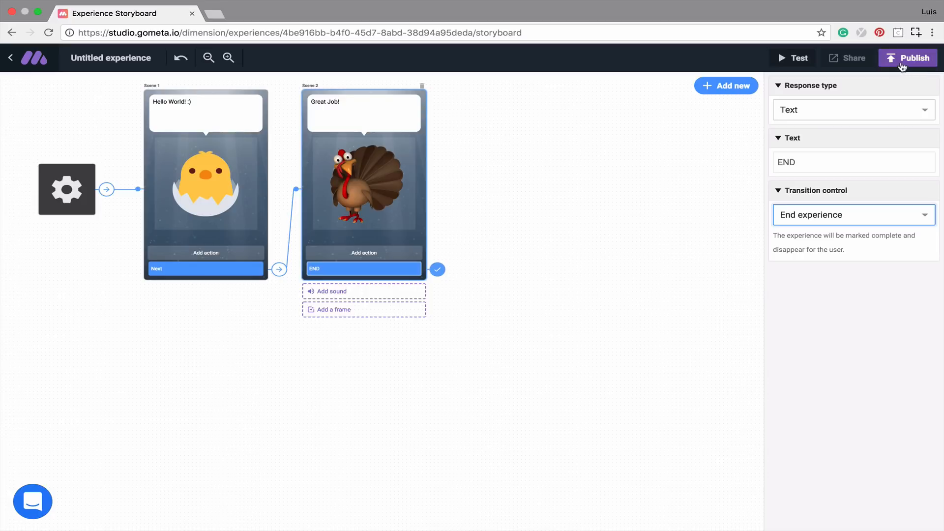
Step: Start publishing and name the experience 'Getting Started Tutorial'
click(911, 58)
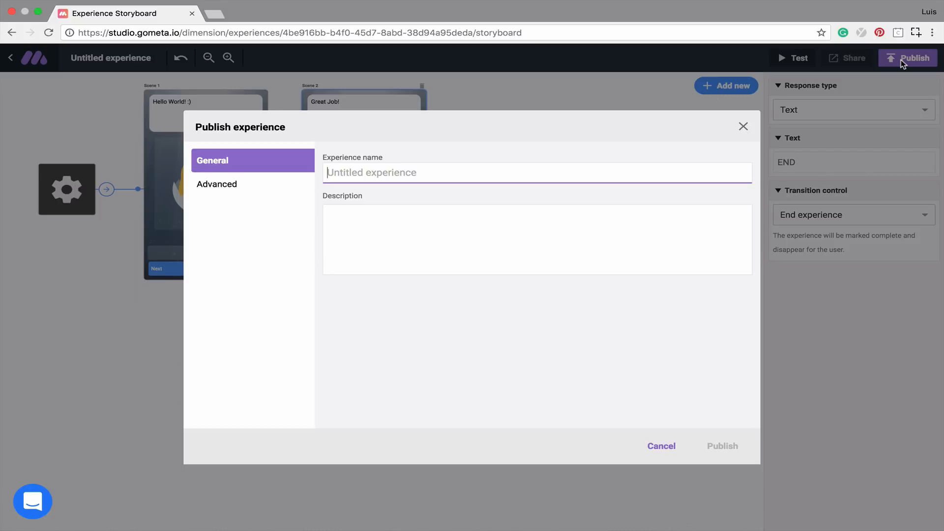
text(Gett)
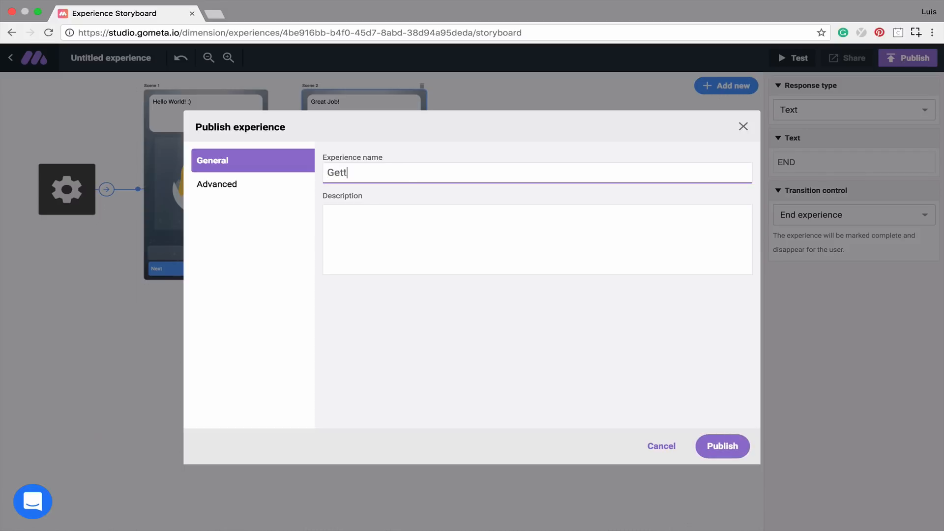
text(ing Started)
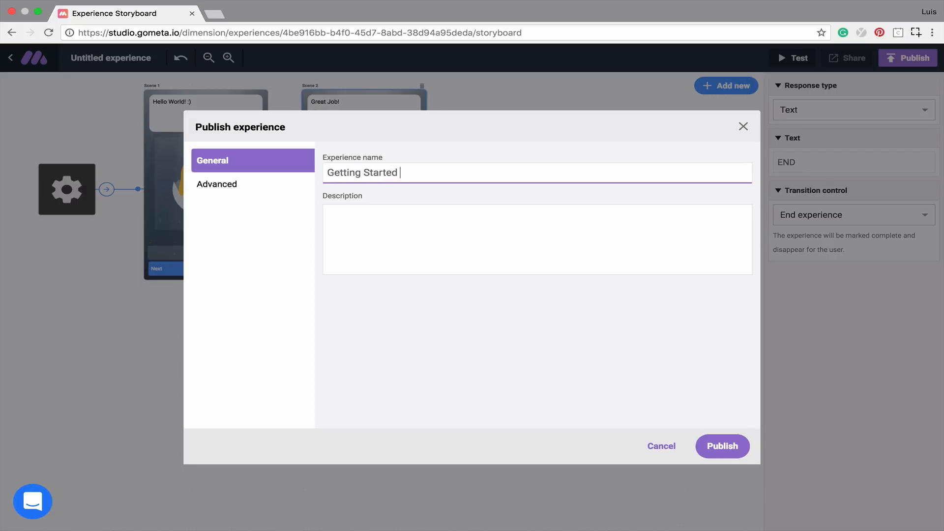
text(Tutorial)
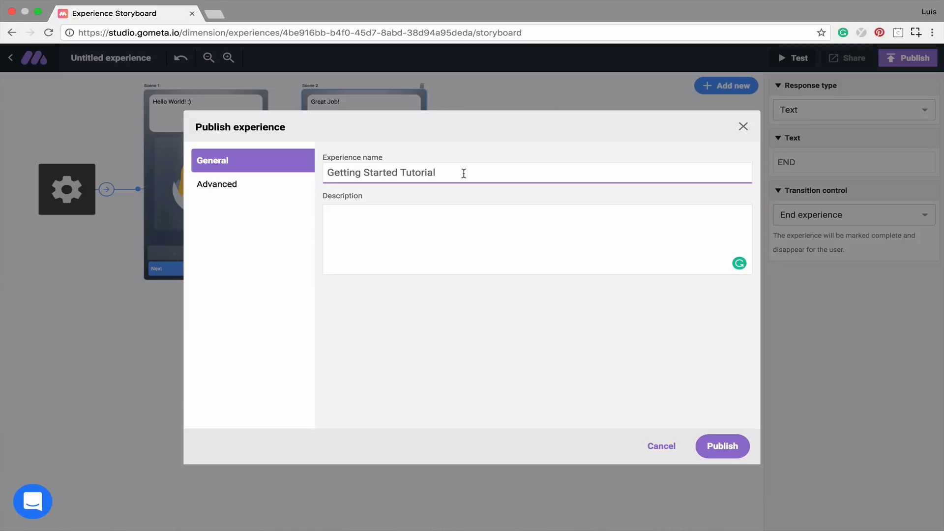
Step: Describe the experience as 'My first Experience! :)'
click(377, 239)
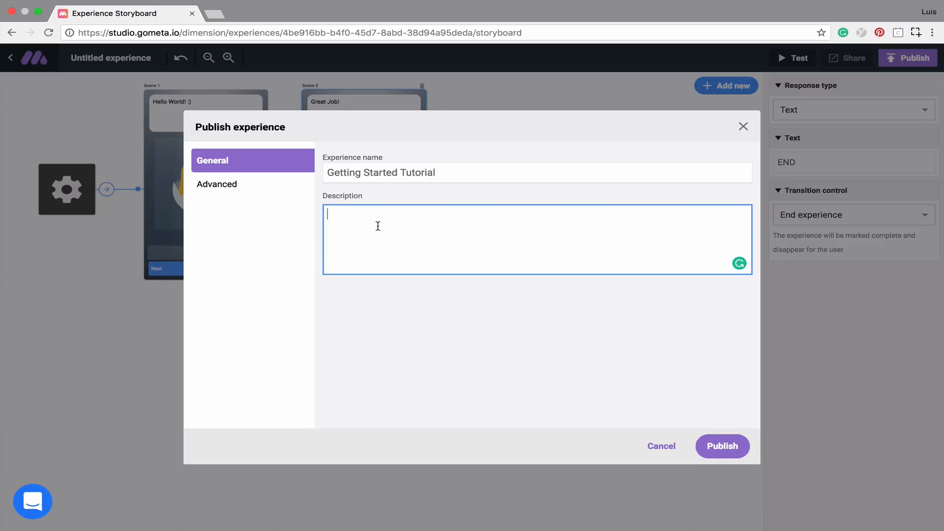
text(My first)
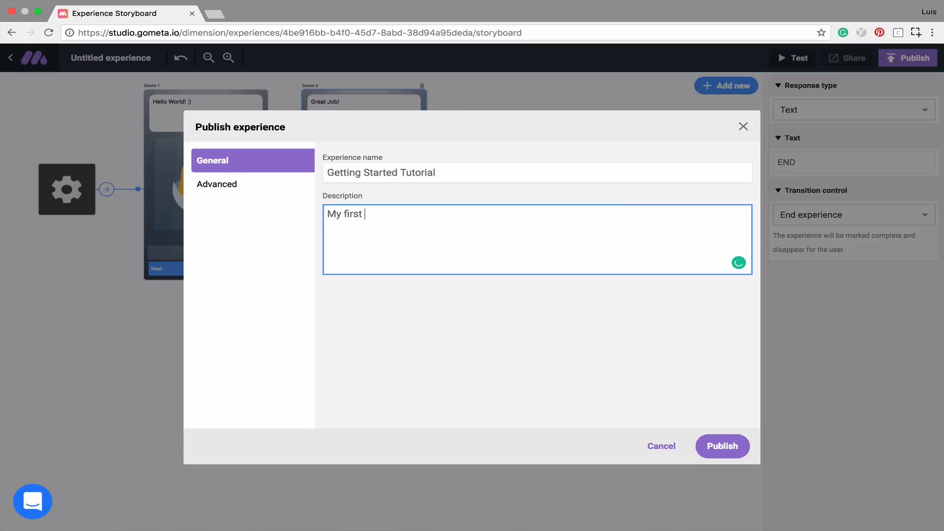
text(Experience)
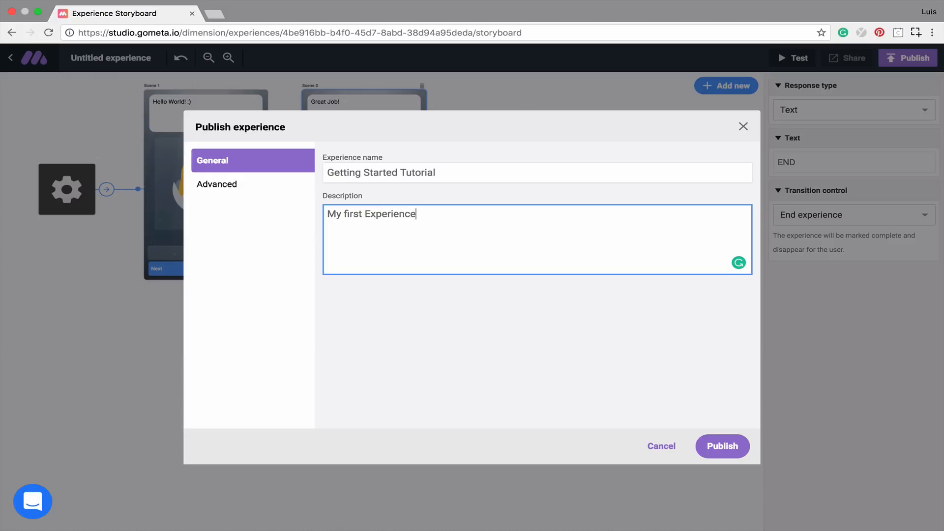
text(! :))
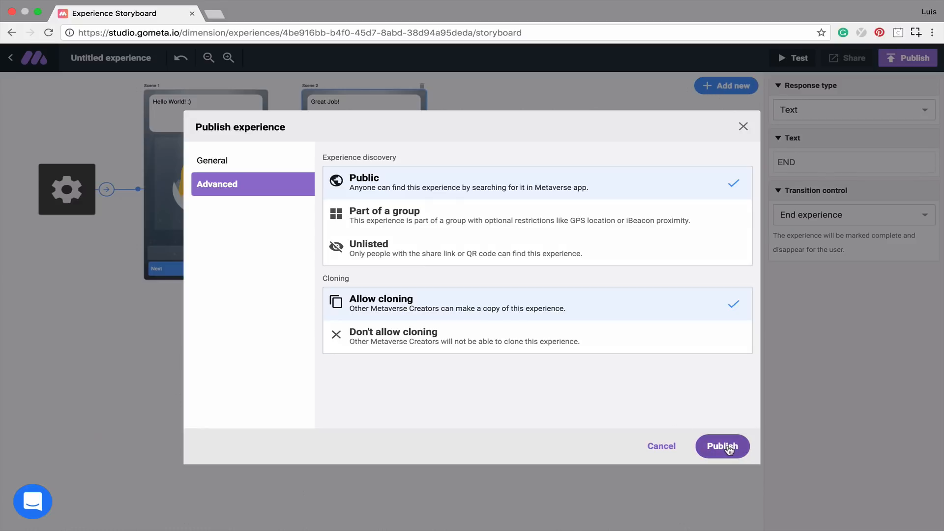
Step: Publish 'Getting Started Tutorial' so its mtvrs.io share link and QR code appear
click(722, 447)
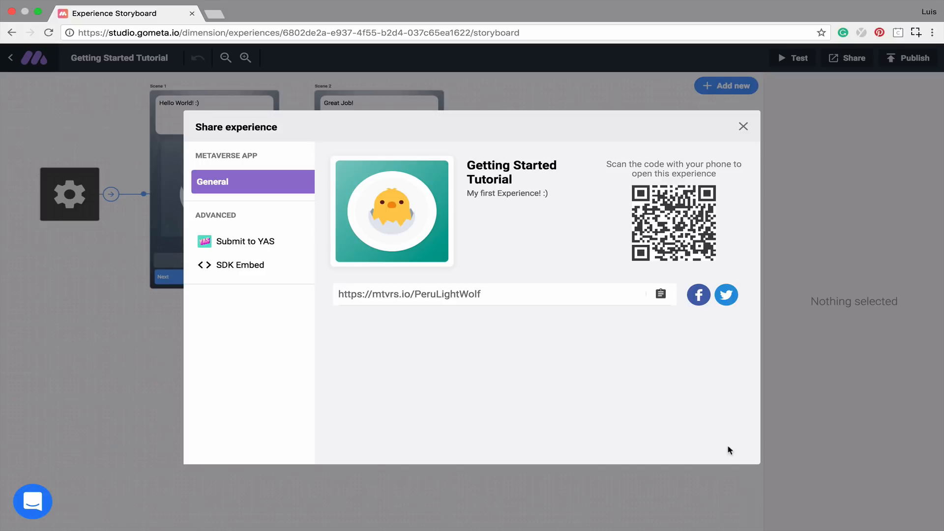
mouse_move(495, 393)
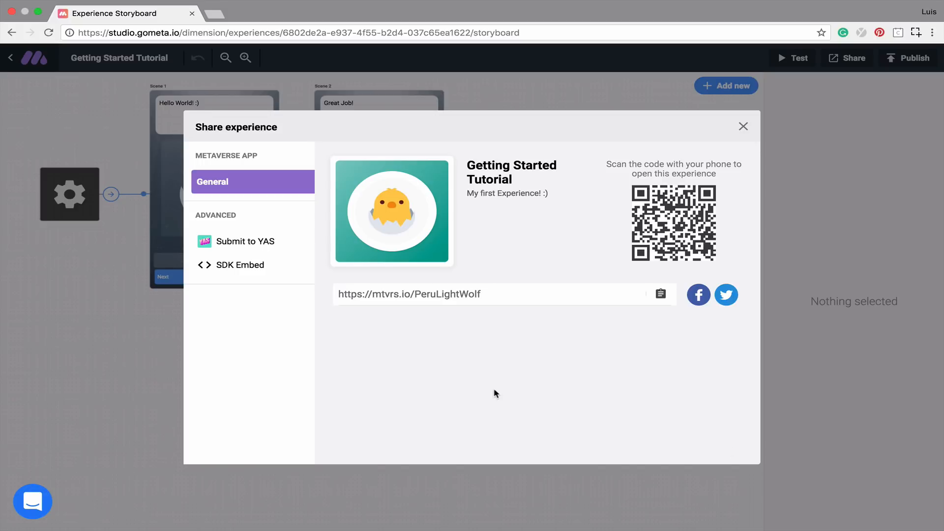
mouse_move(696, 230)
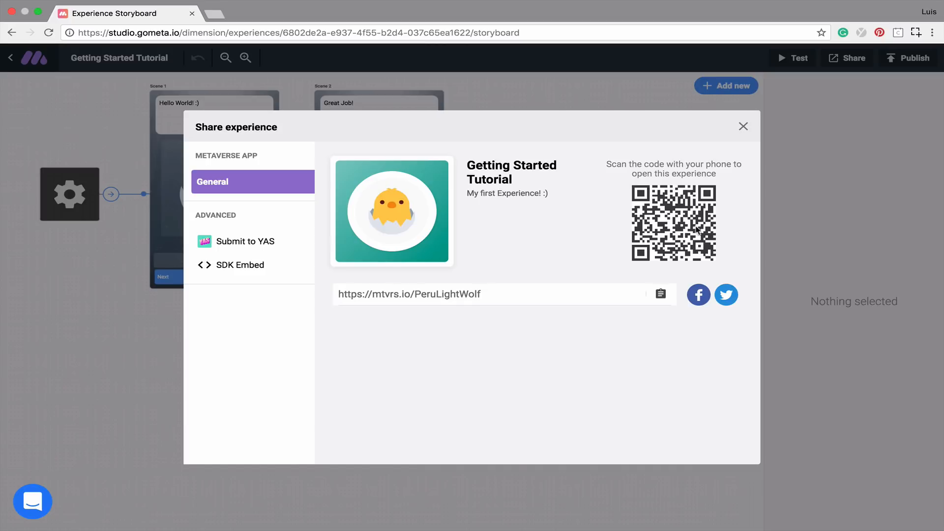
mouse_move(698, 232)
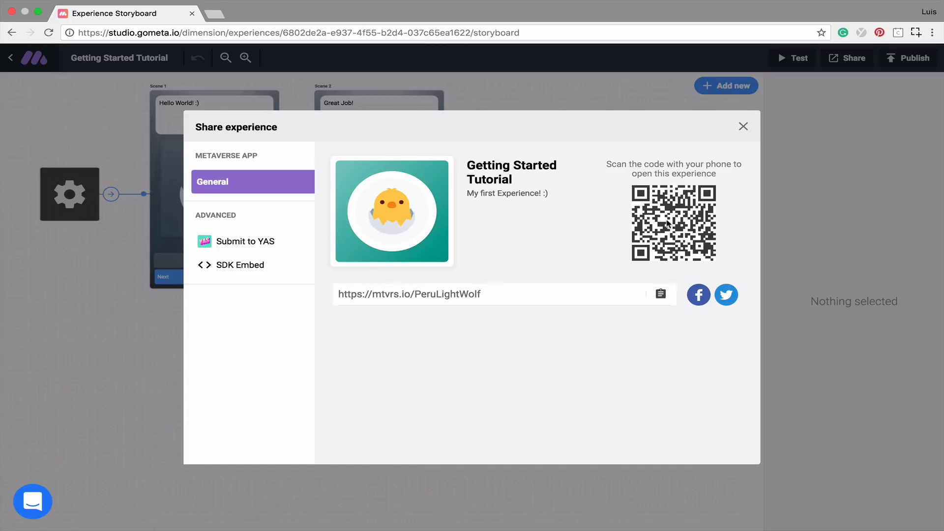
mouse_move(536, 299)
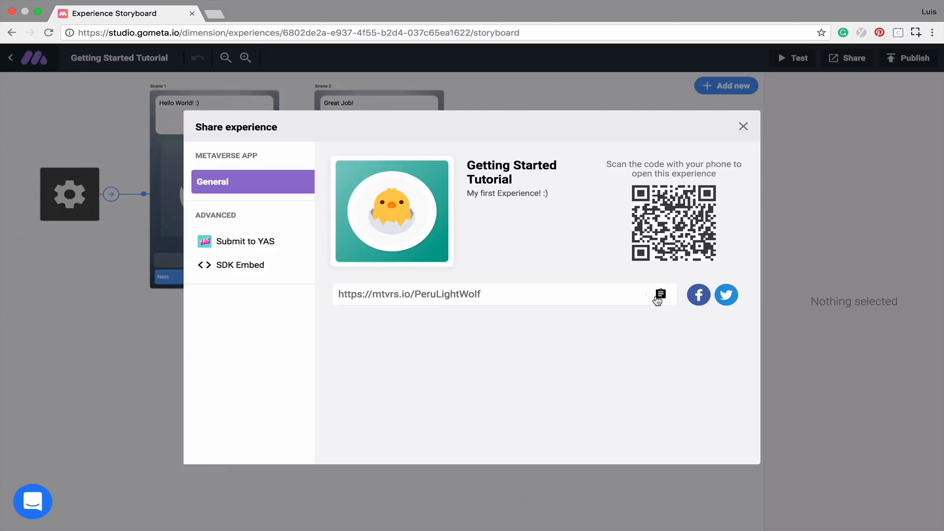
mouse_move(271, 52)
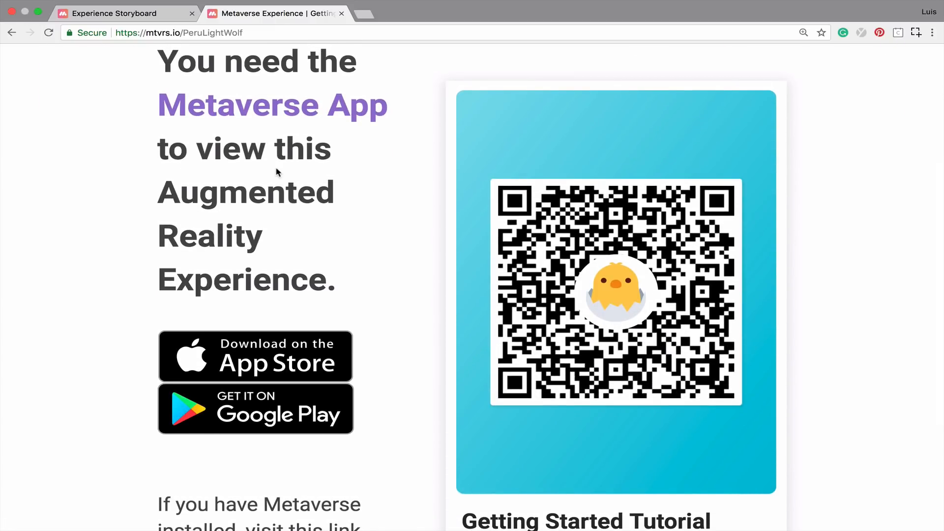
mouse_move(272, 114)
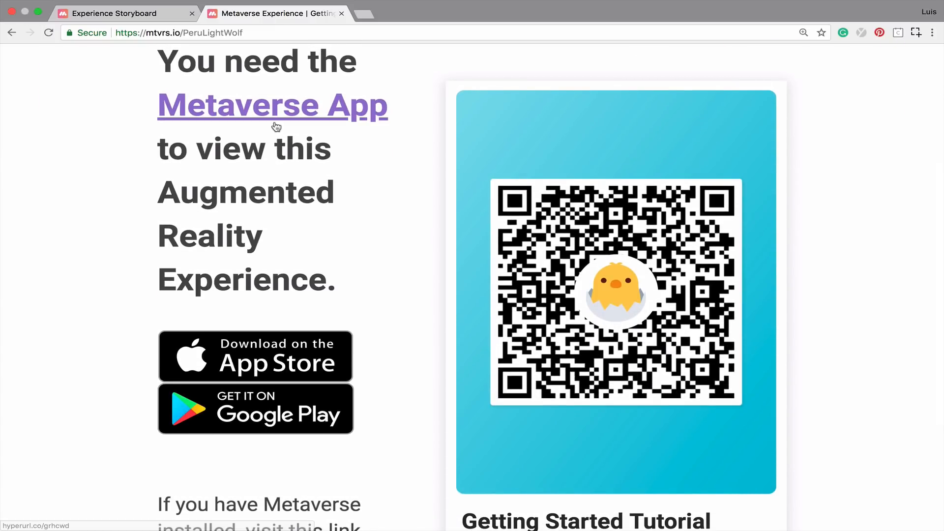
Step: Return to the Experience Storyboard and dismiss the Share experience window
click(125, 12)
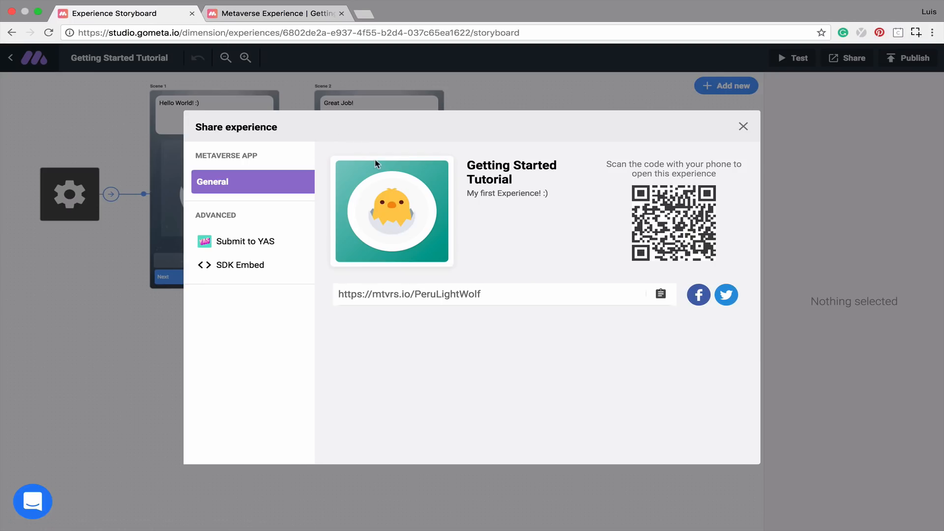
mouse_move(566, 258)
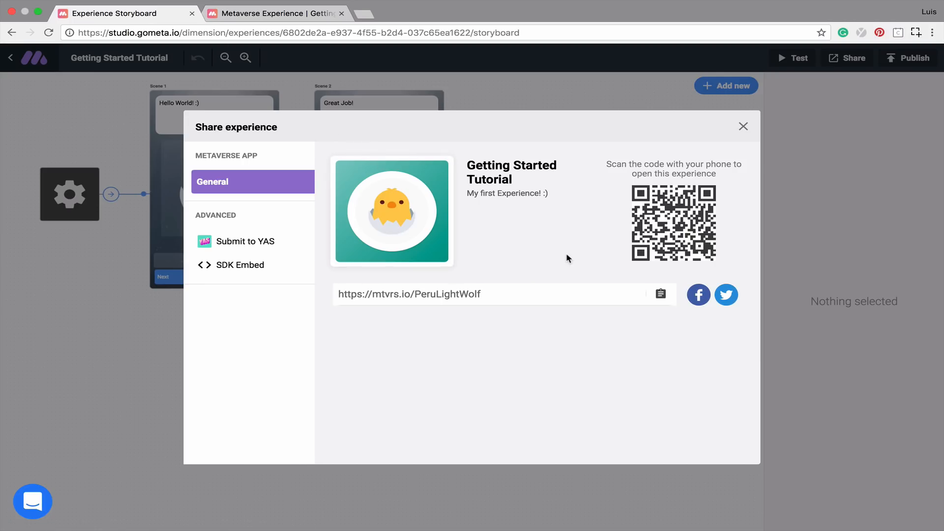
click(743, 127)
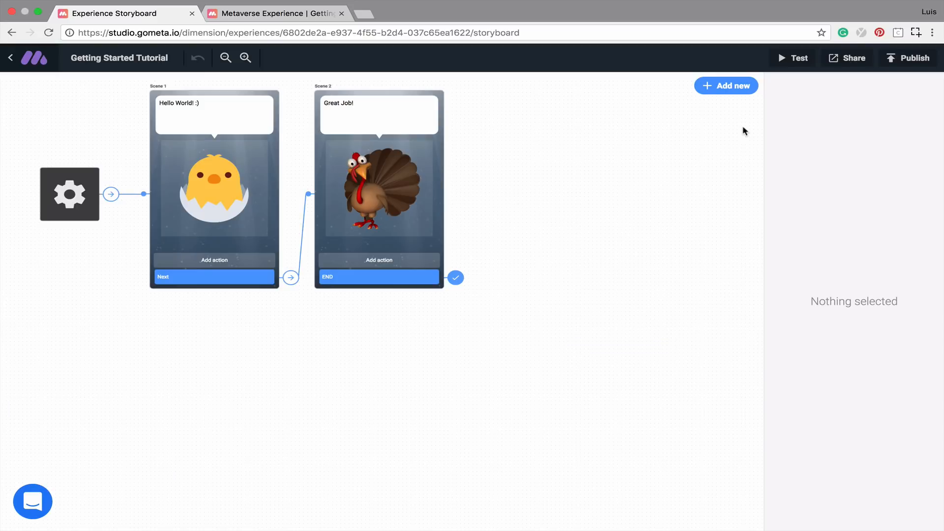